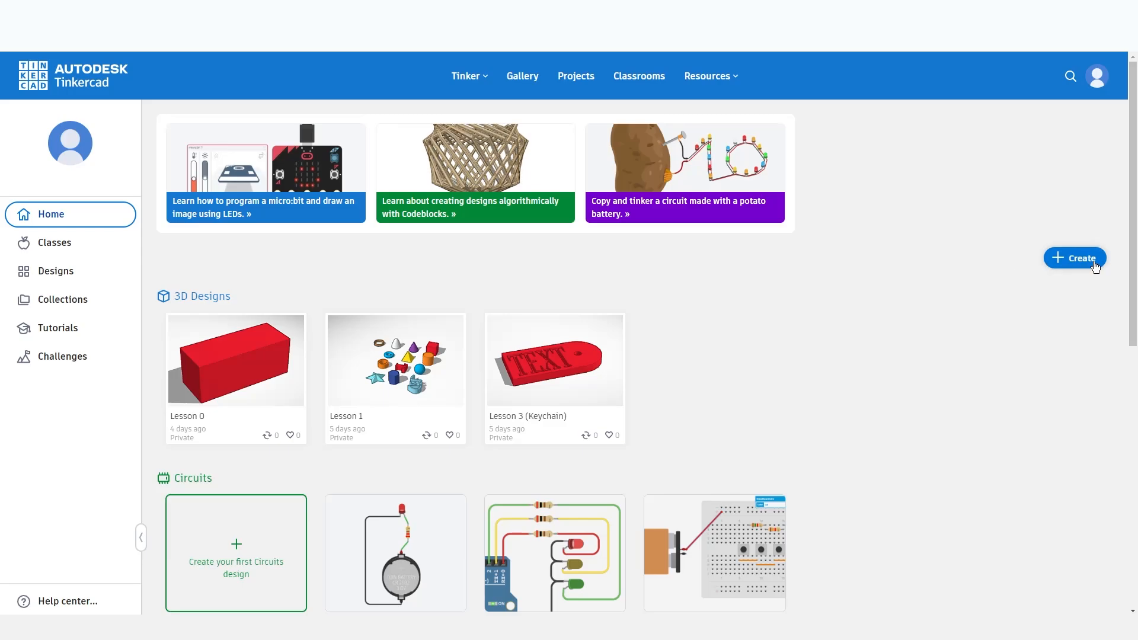
mouse_move(730, 282)
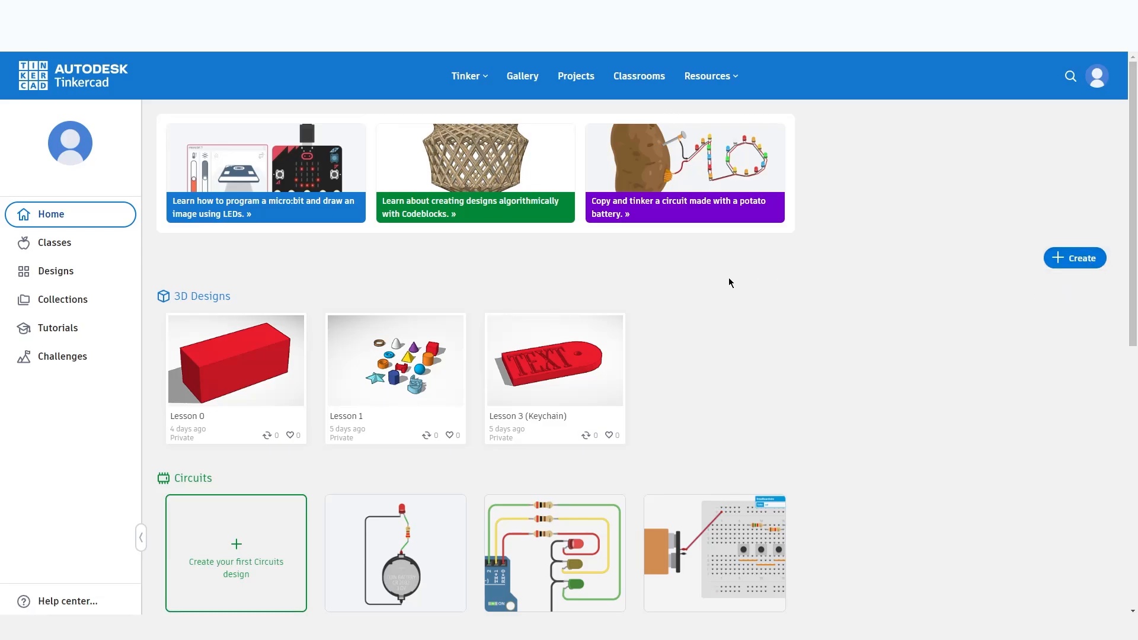
Create a new blank 3D design and rename it 'Lesson 3'.
click(1074, 258)
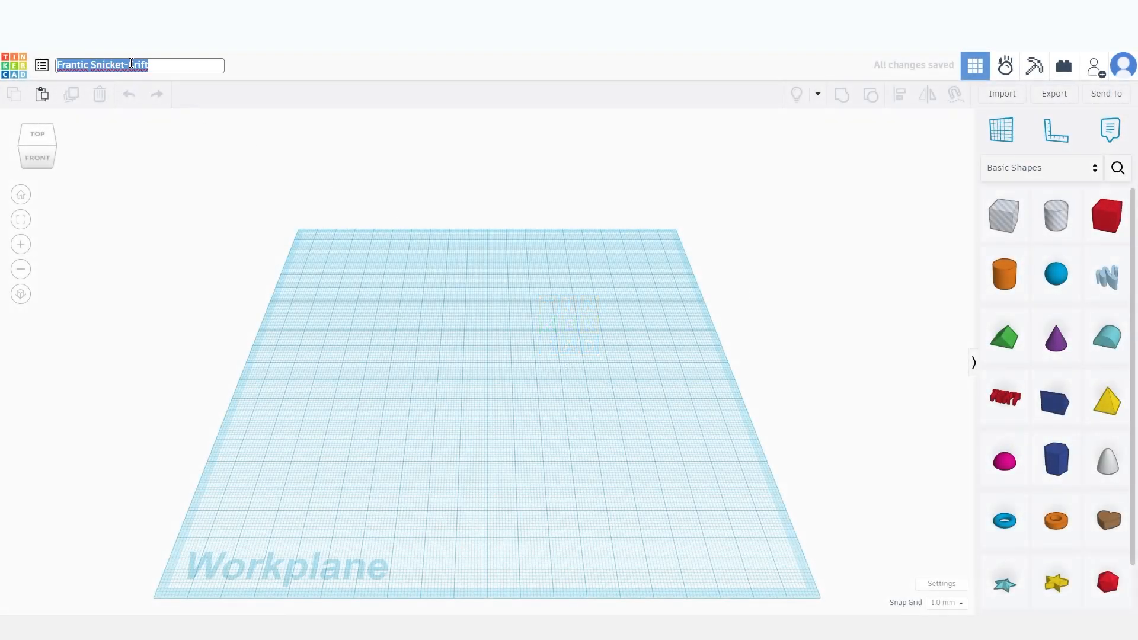
text(Lesson)
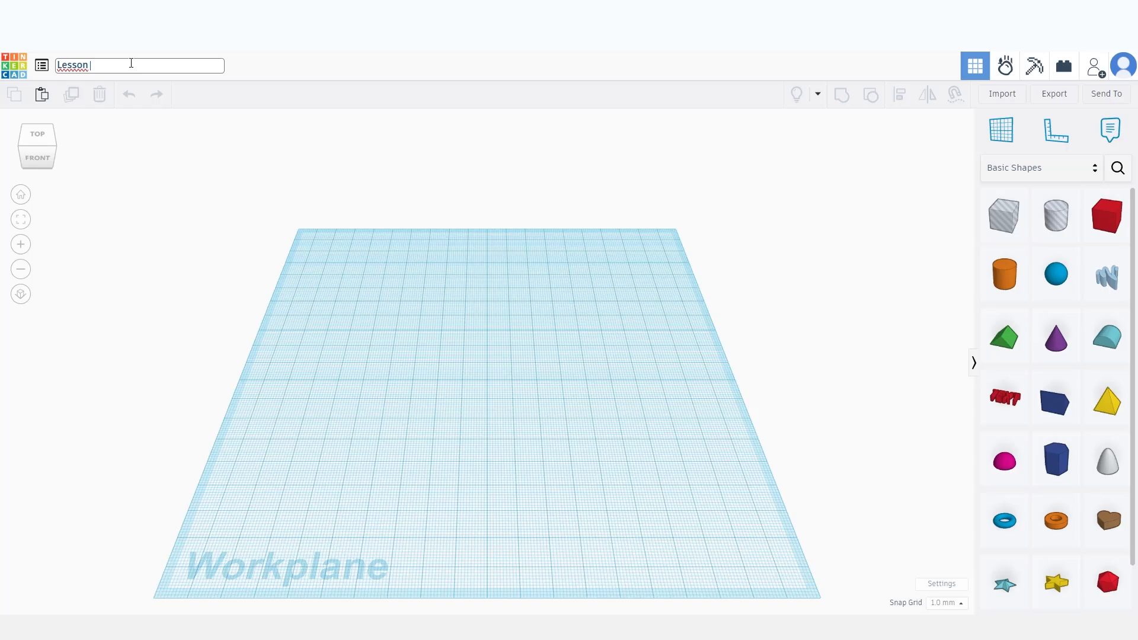
text(3)
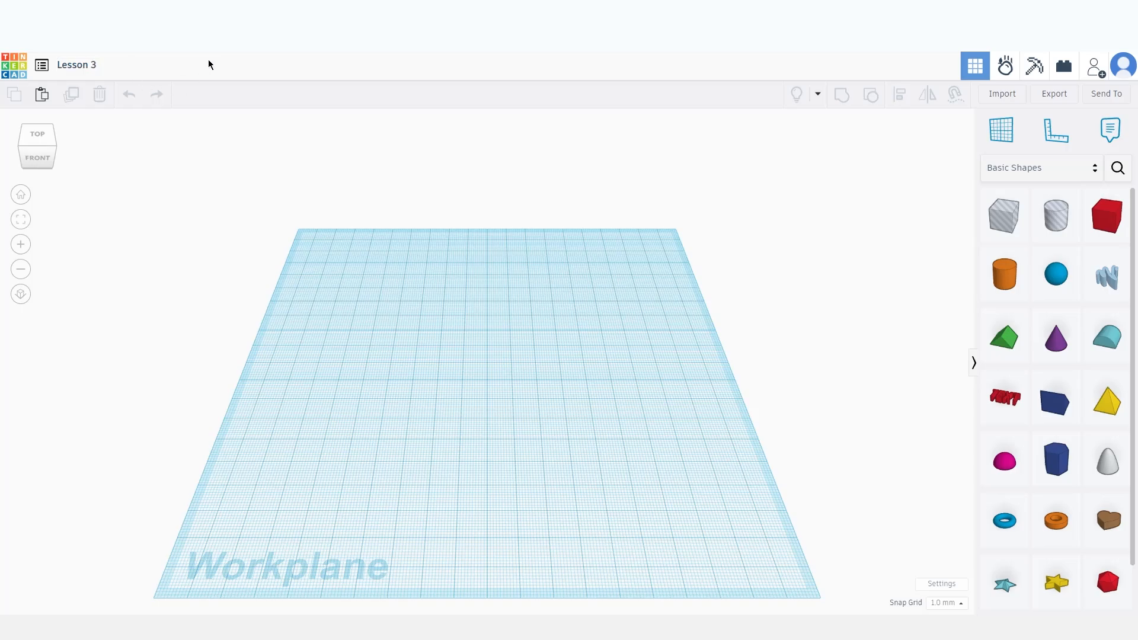
mouse_move(127, 66)
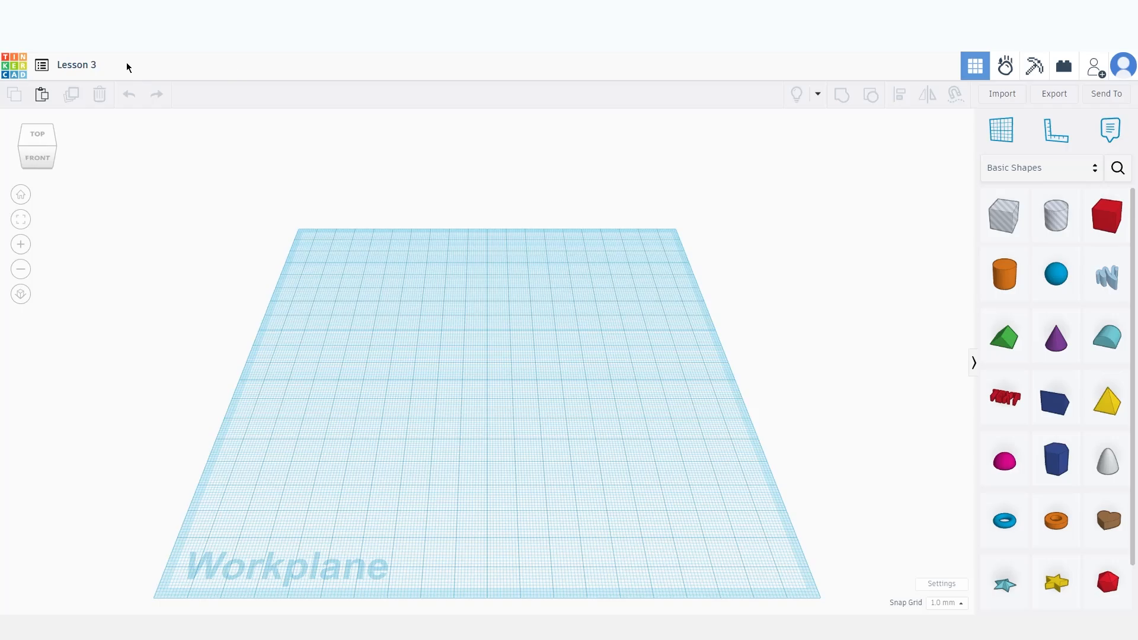
mouse_move(1002, 94)
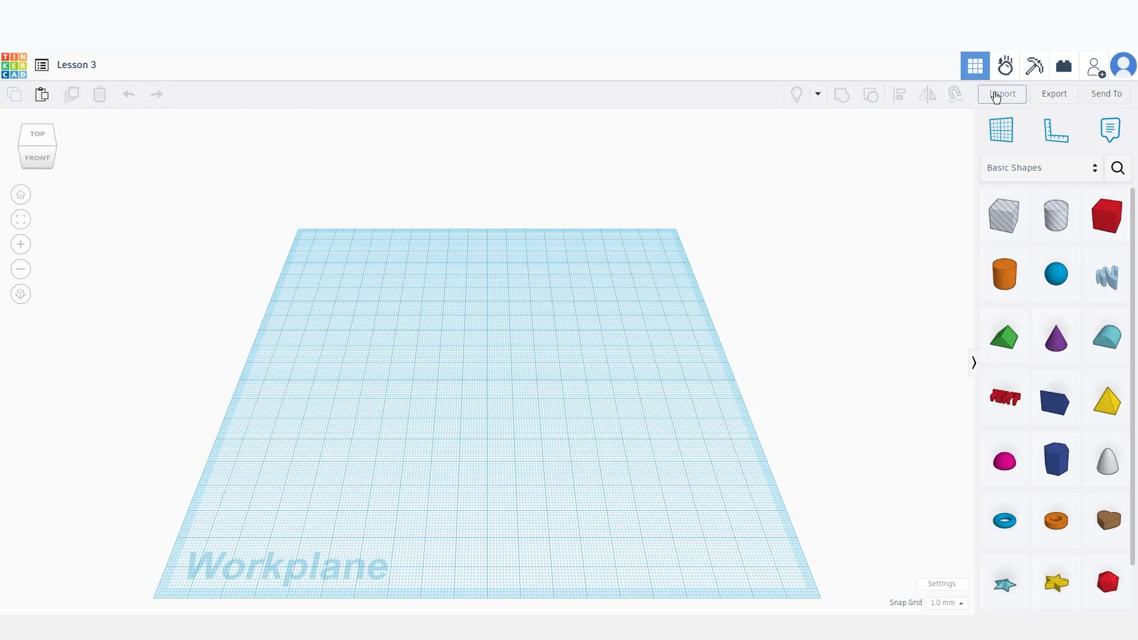
Open the Import Shapes dialog for STL, OBJ or SVG files.
click(1002, 94)
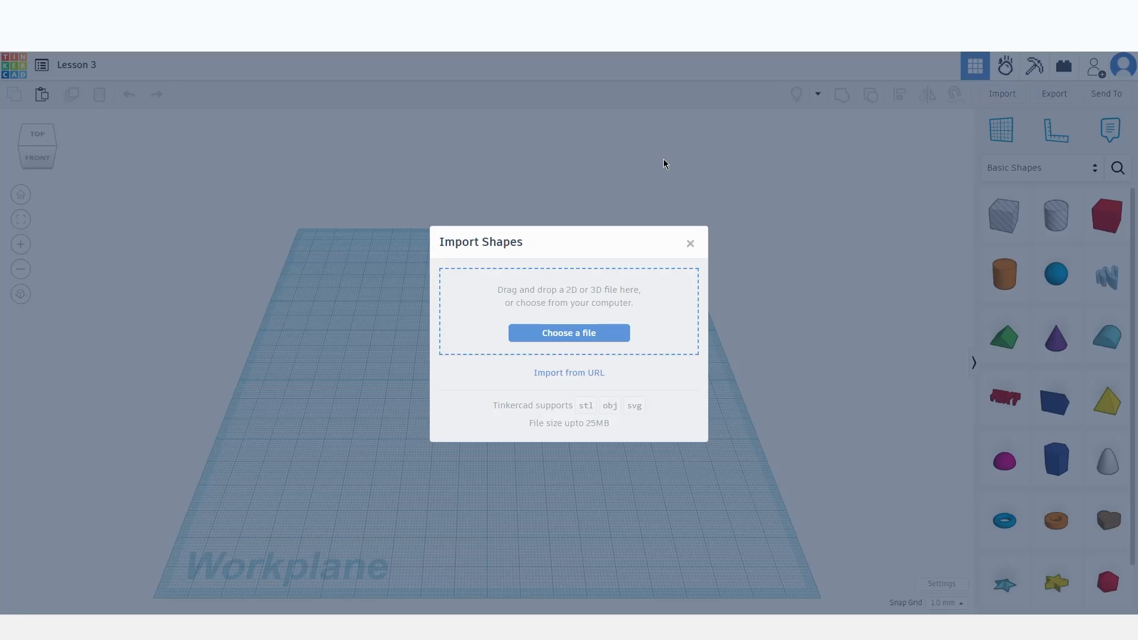
mouse_move(594, 379)
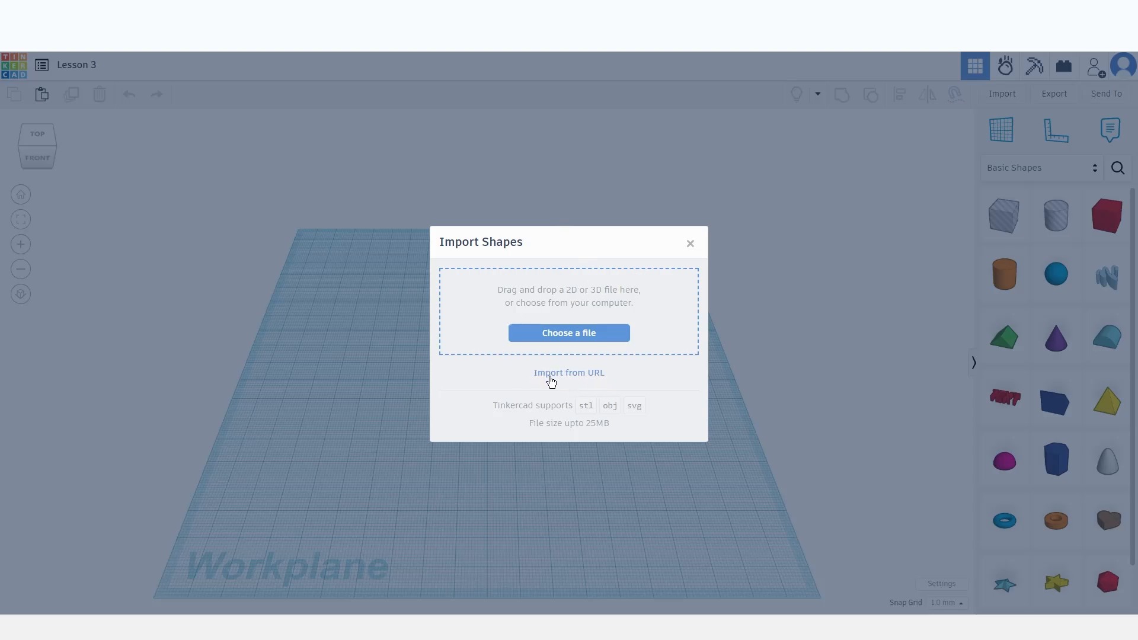
mouse_move(585, 405)
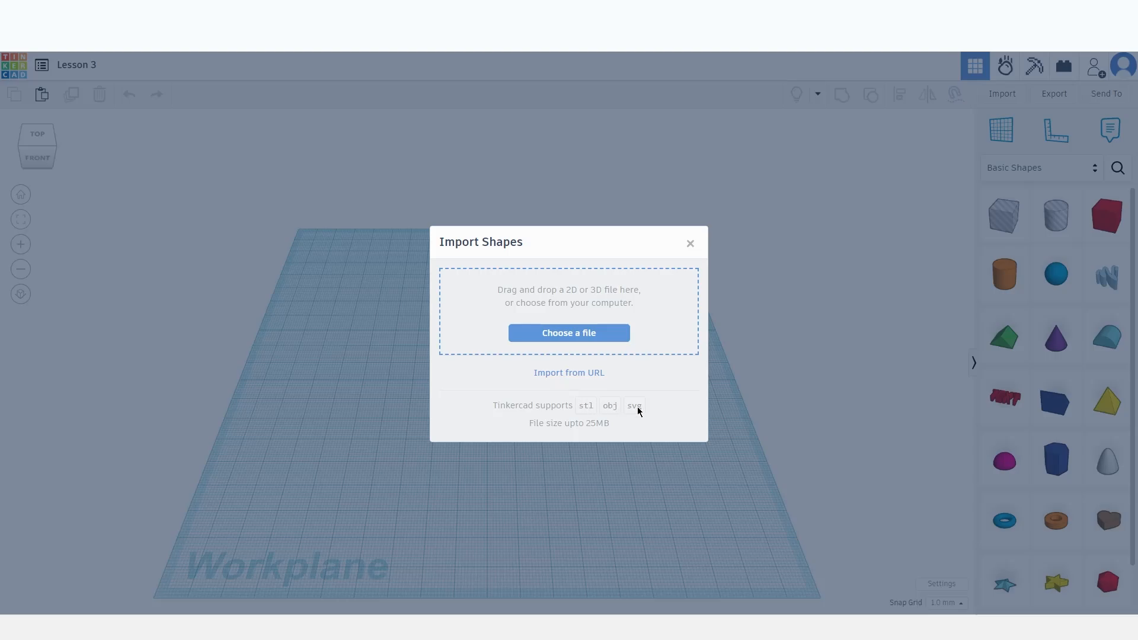
mouse_move(583, 400)
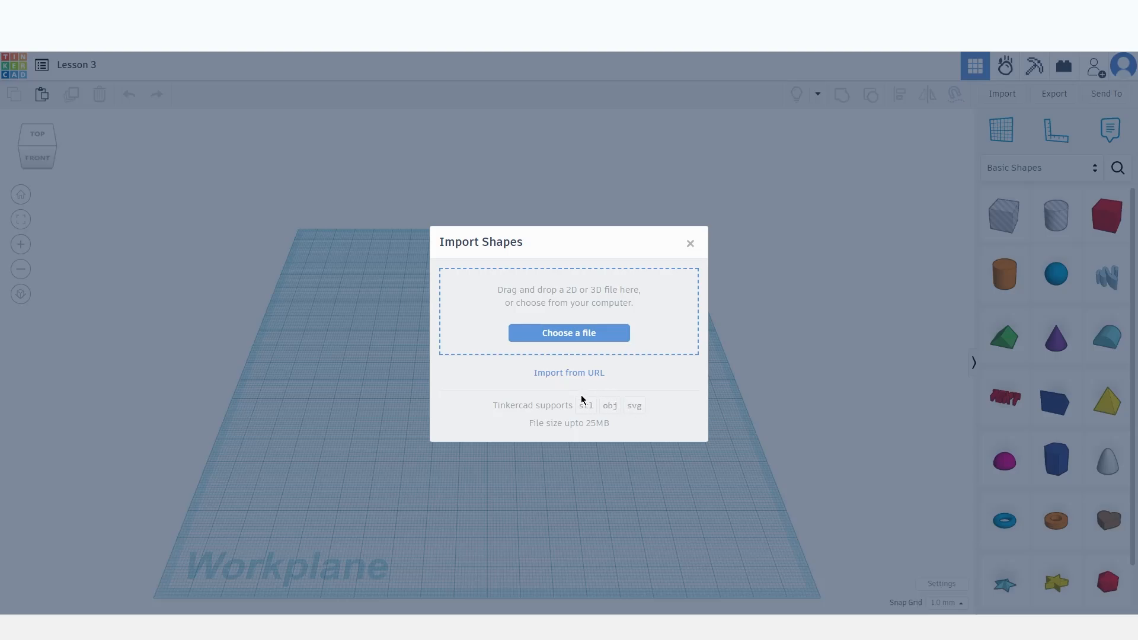
mouse_move(601, 395)
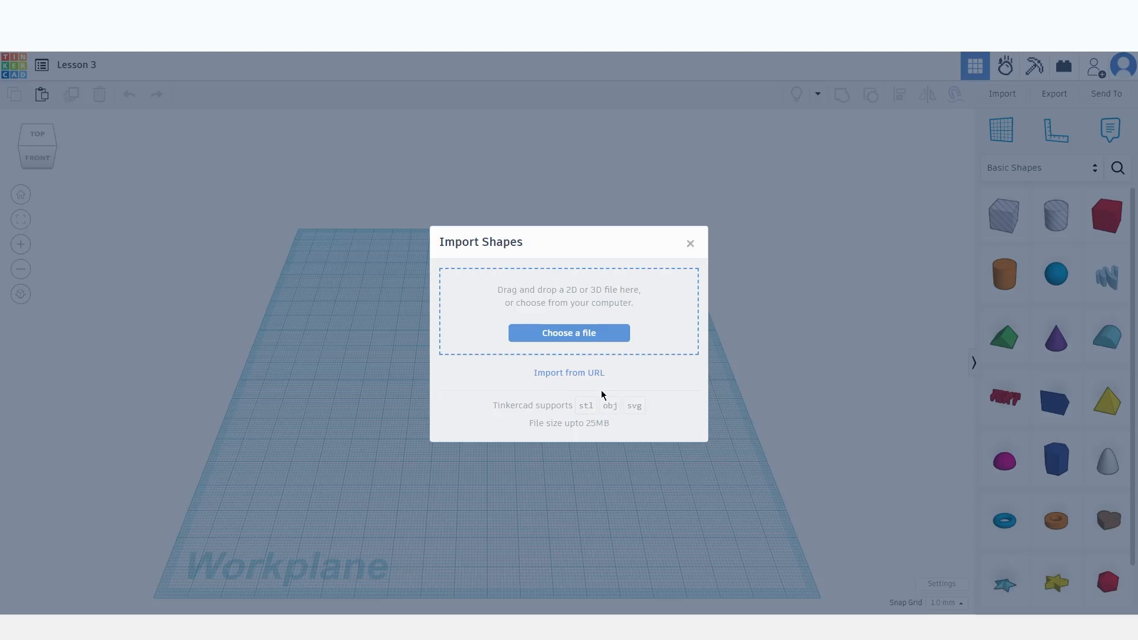
mouse_move(585, 403)
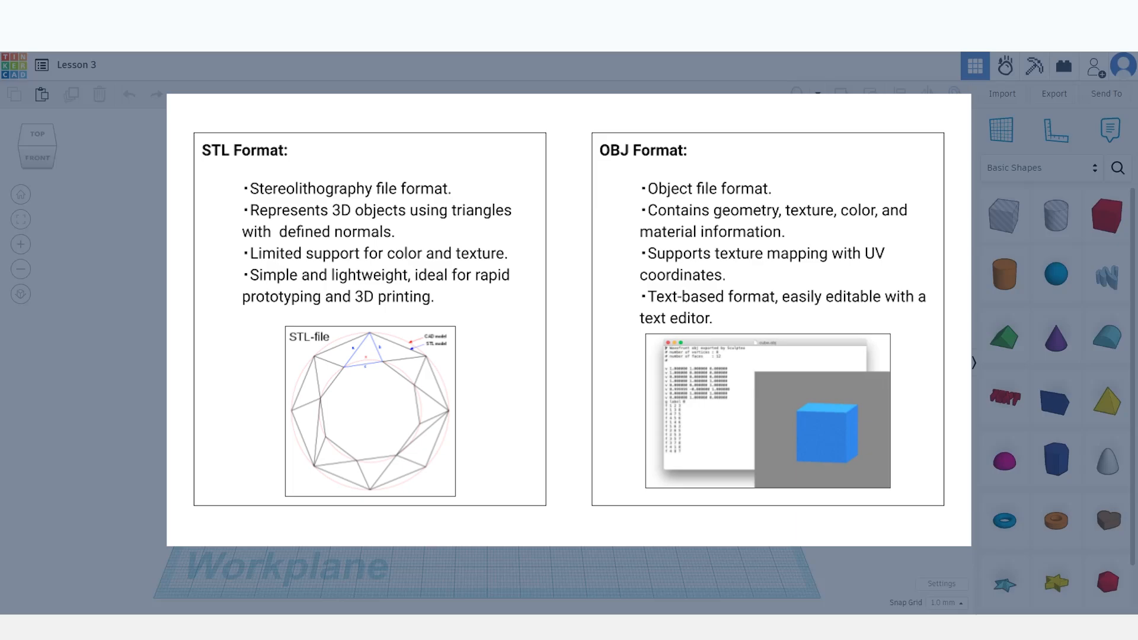
click(1001, 93)
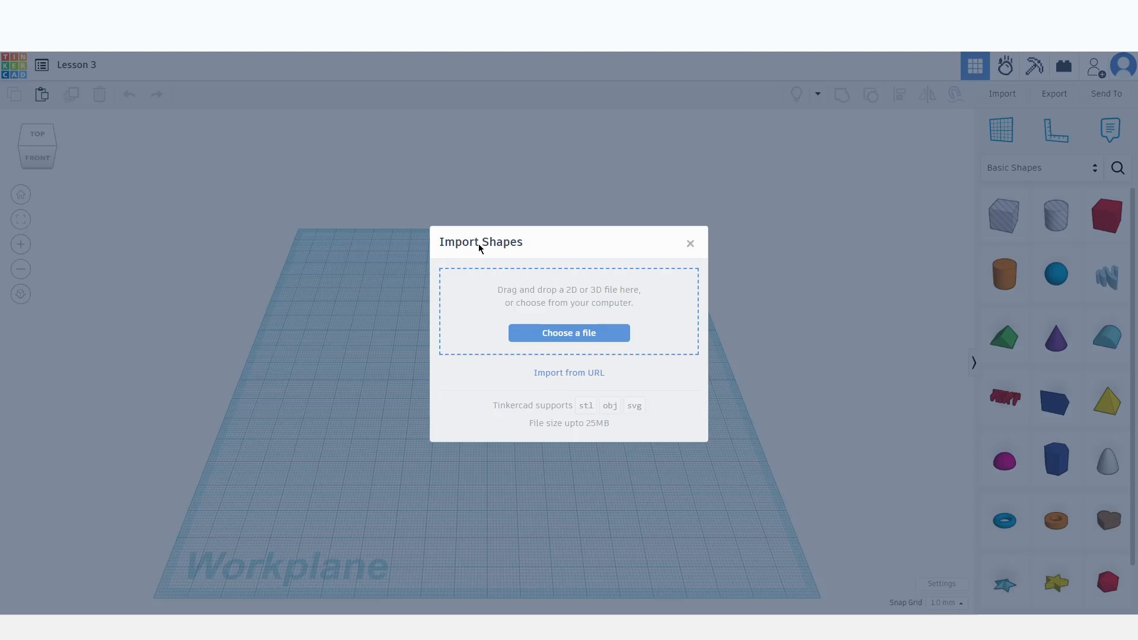
mouse_move(444, 213)
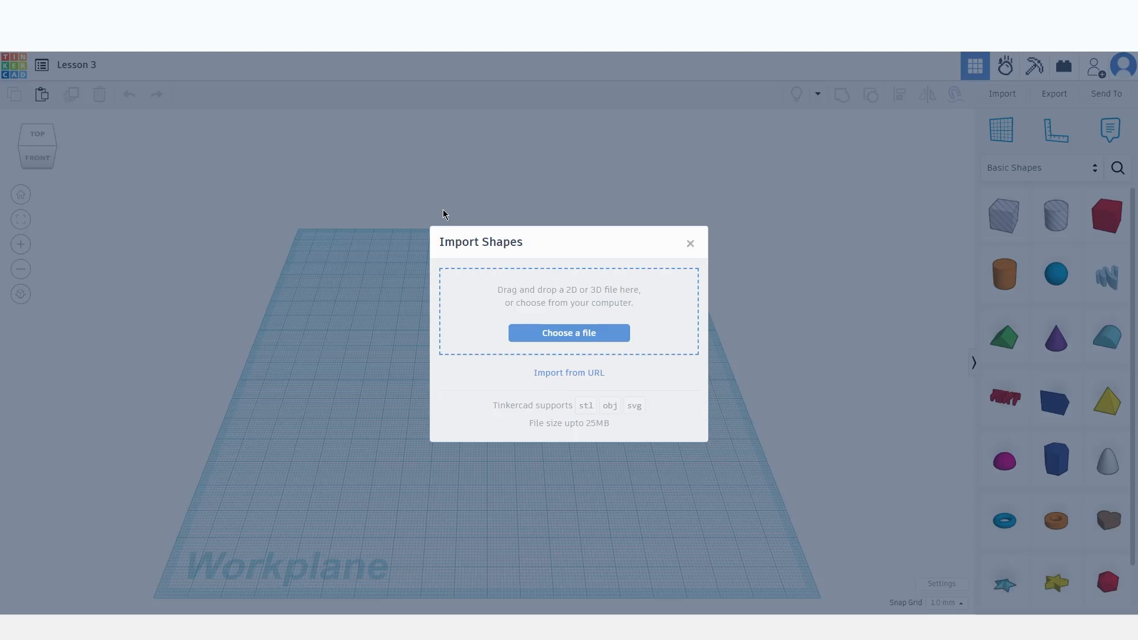
mouse_move(428, 211)
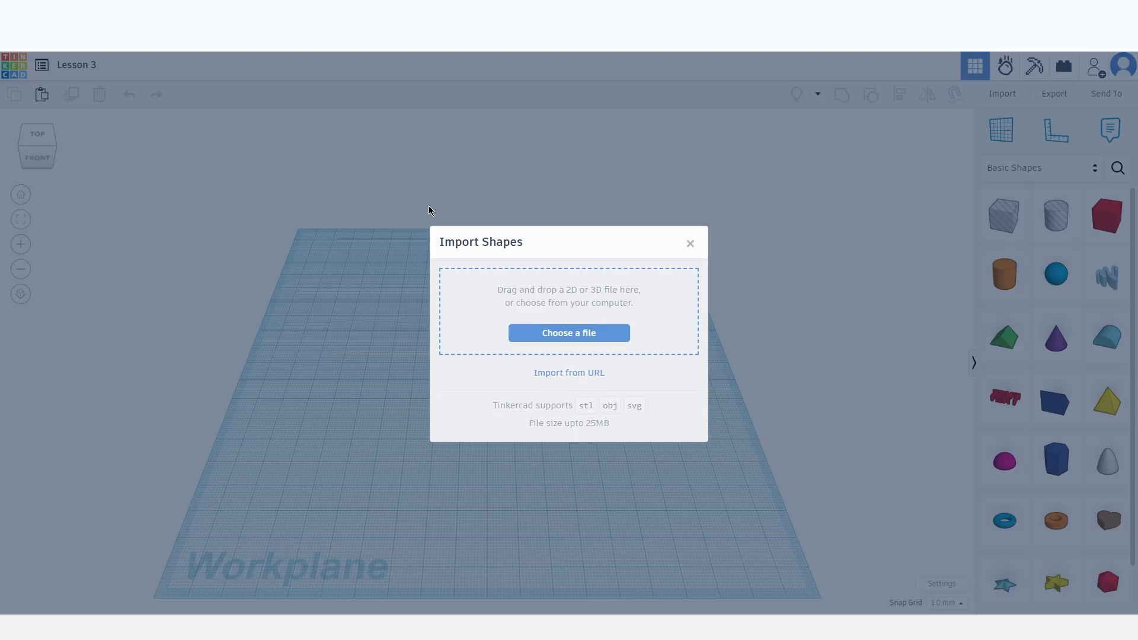
mouse_move(352, 178)
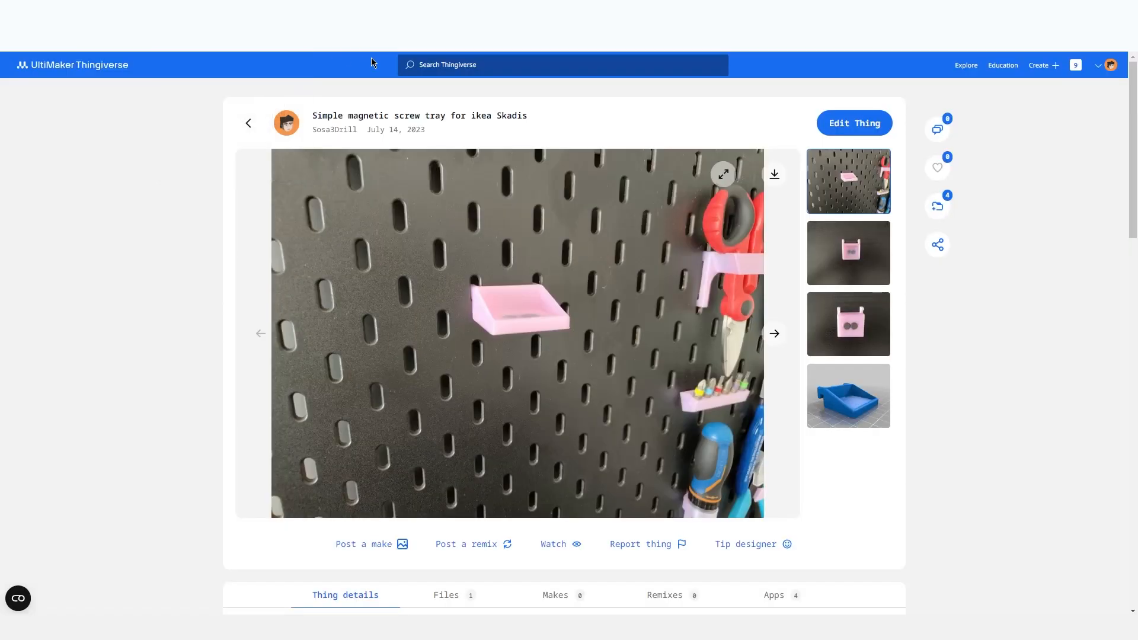
mouse_move(375, 67)
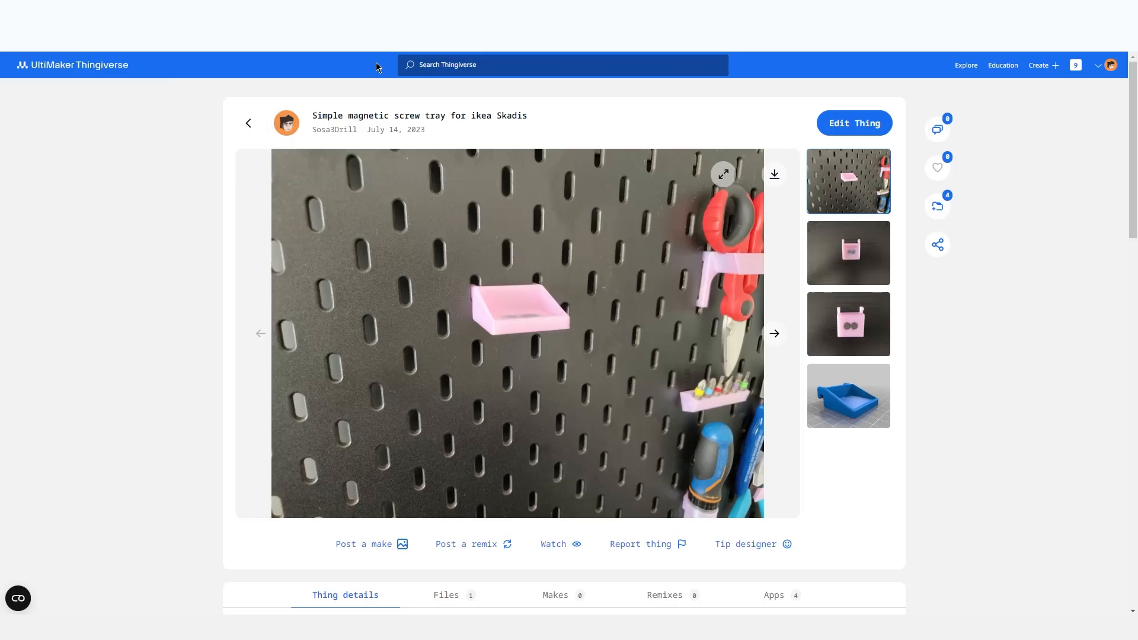
mouse_move(653, 329)
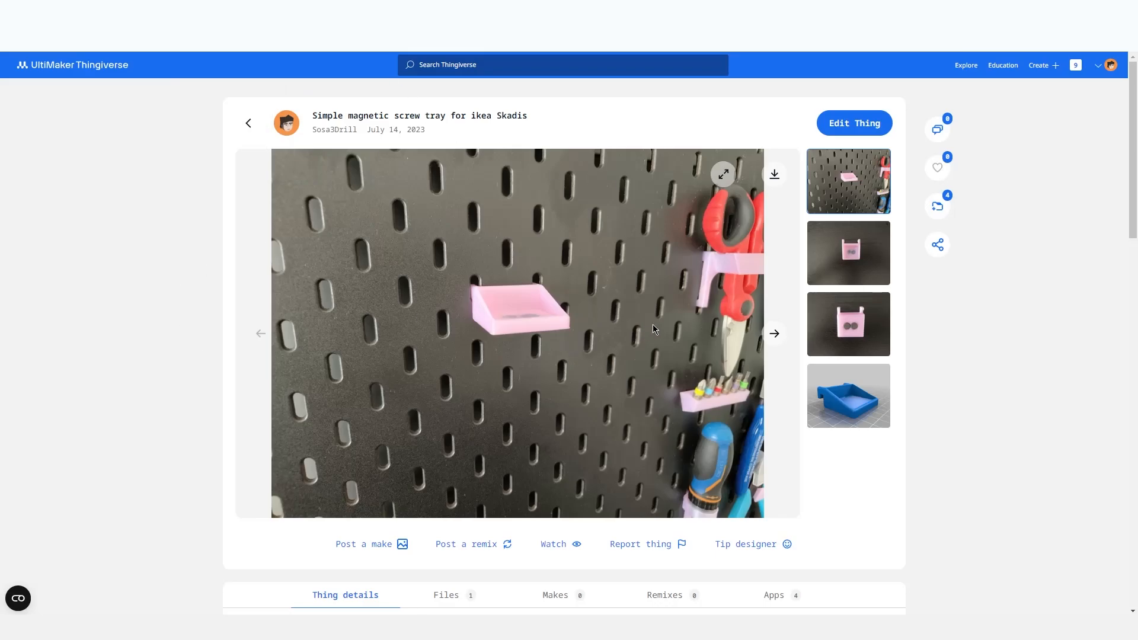
Download Magnetic_tray.stl from the Thingiverse Files tab.
click(446, 594)
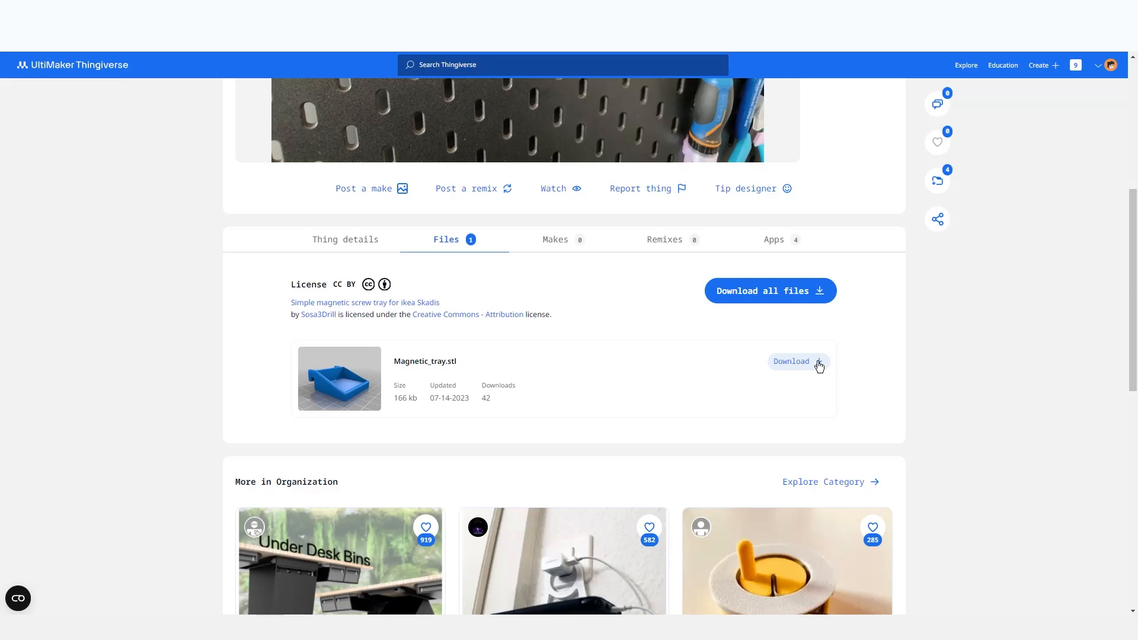
click(790, 362)
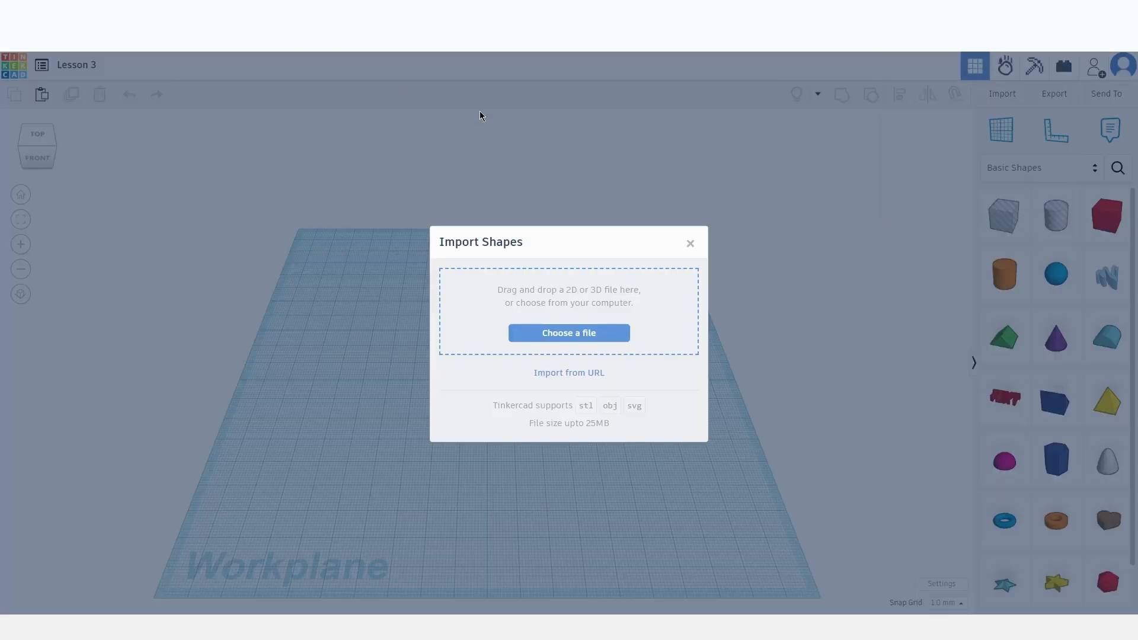
mouse_move(568, 333)
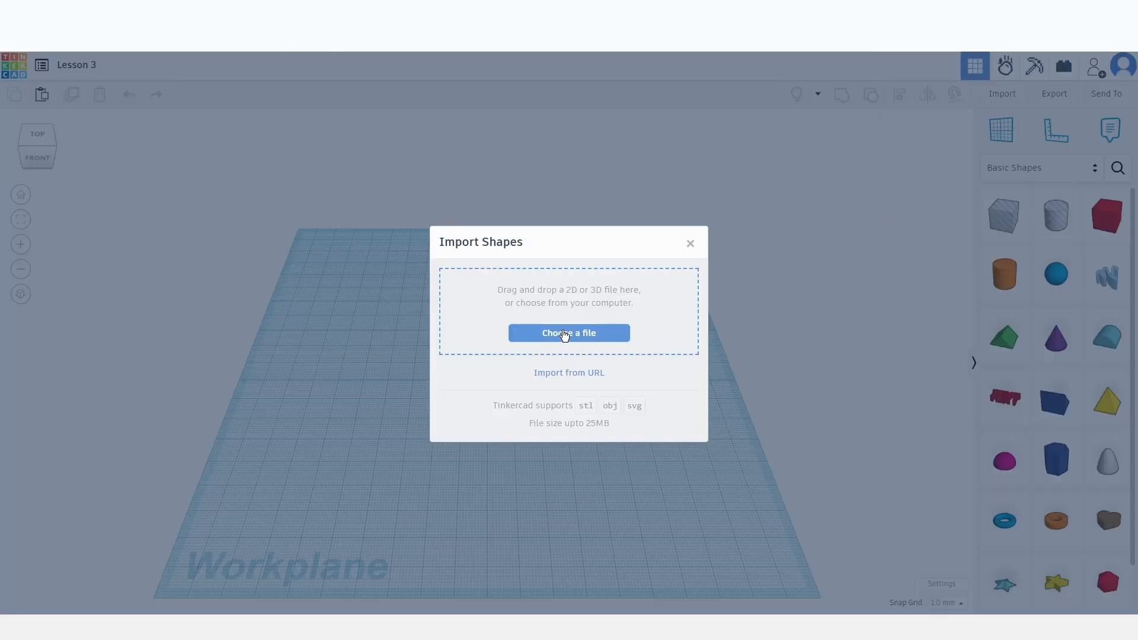
Pick Magnetic_tray.stl from the Downloads folder to show its import settings.
click(569, 333)
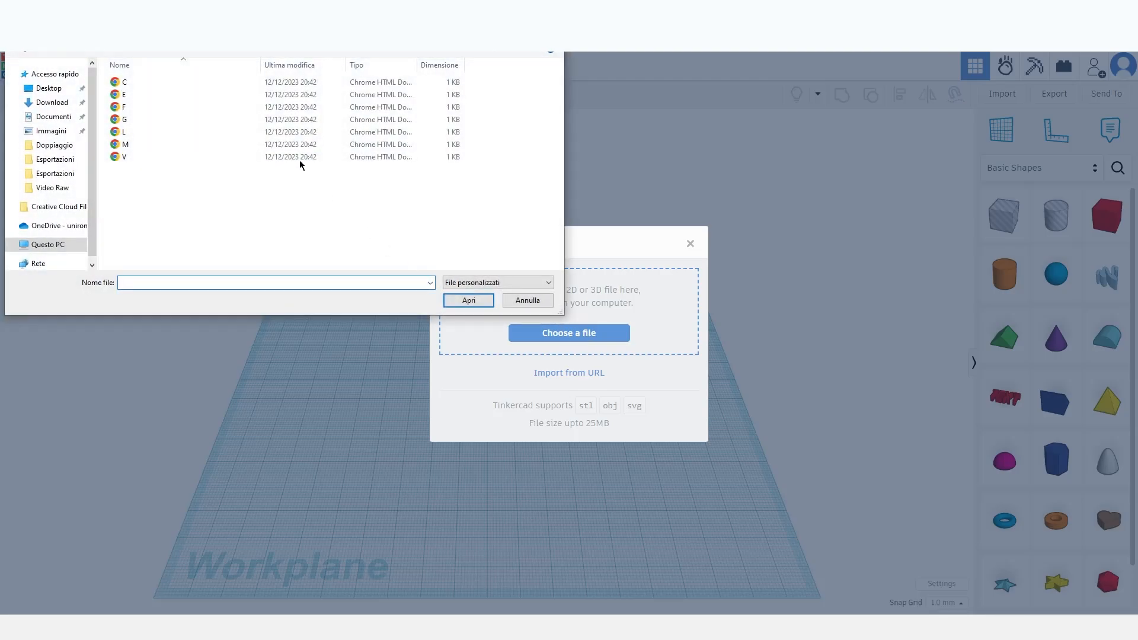
click(51, 103)
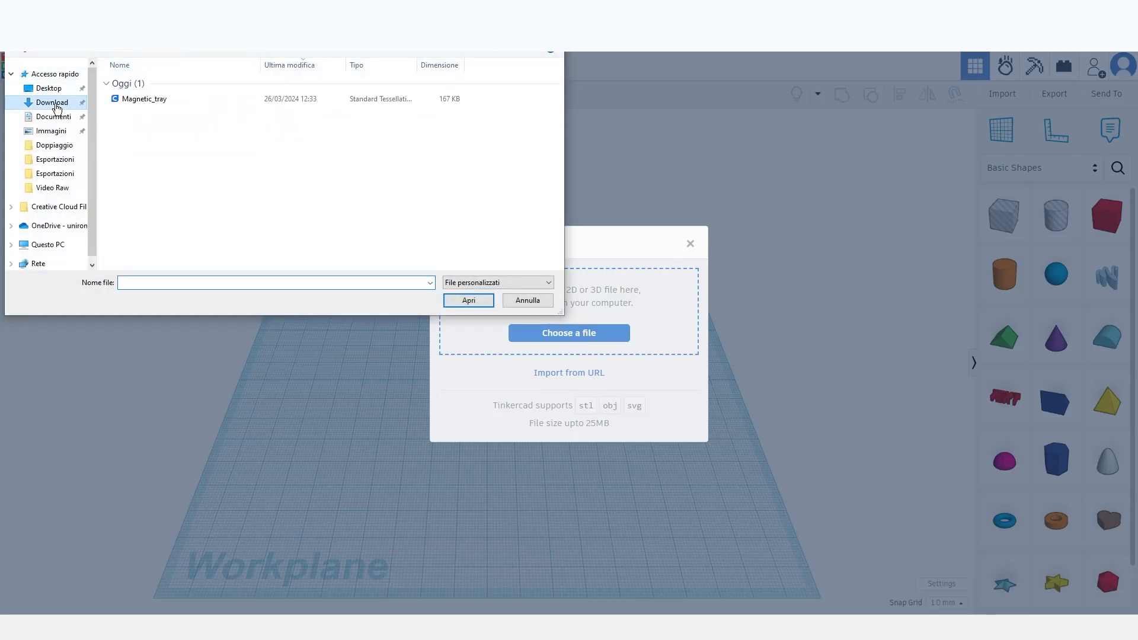
click(143, 97)
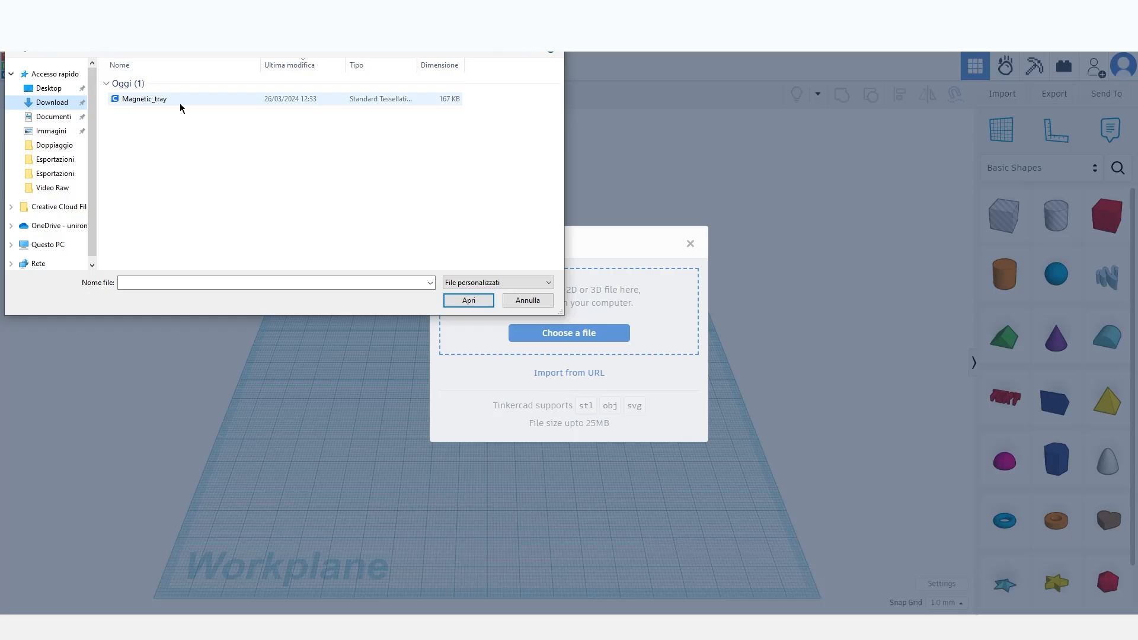
mouse_move(173, 101)
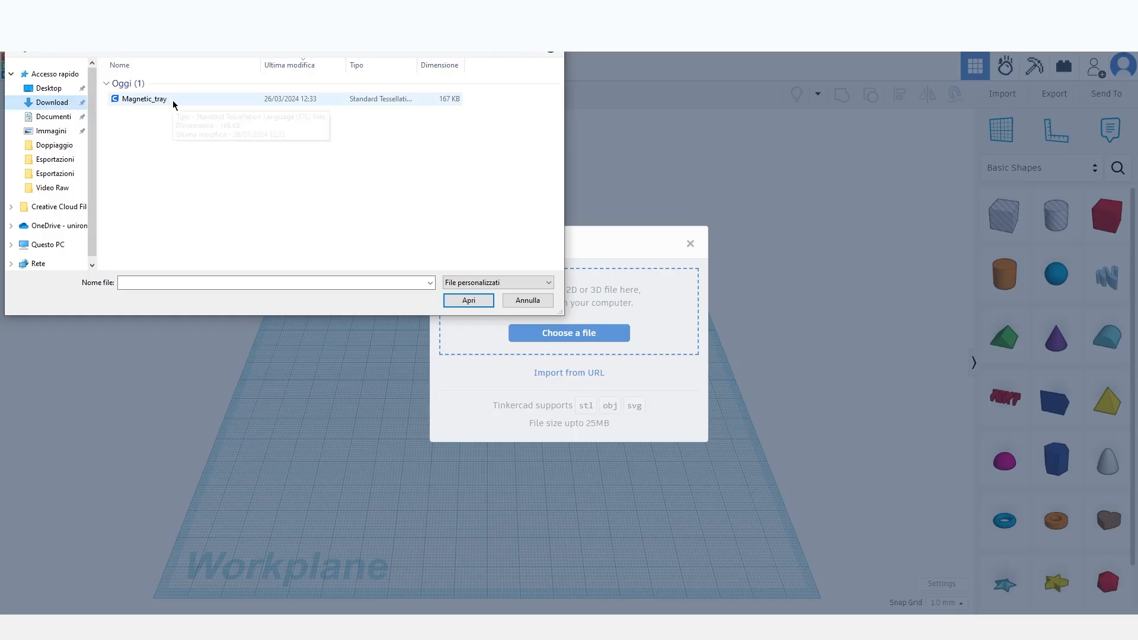
click(144, 99)
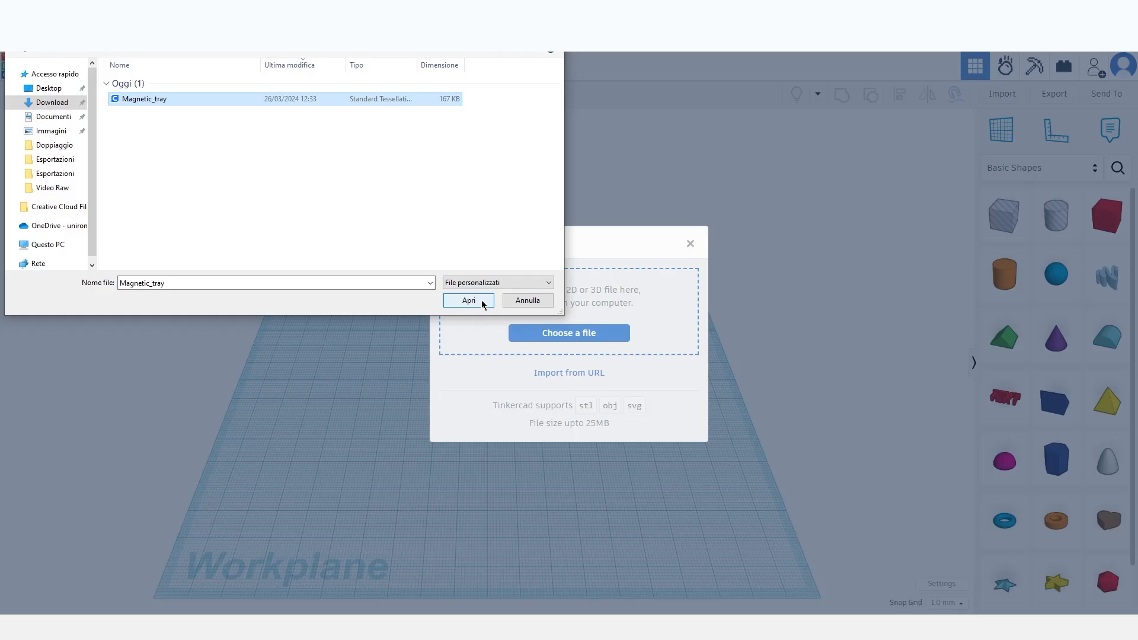
click(468, 301)
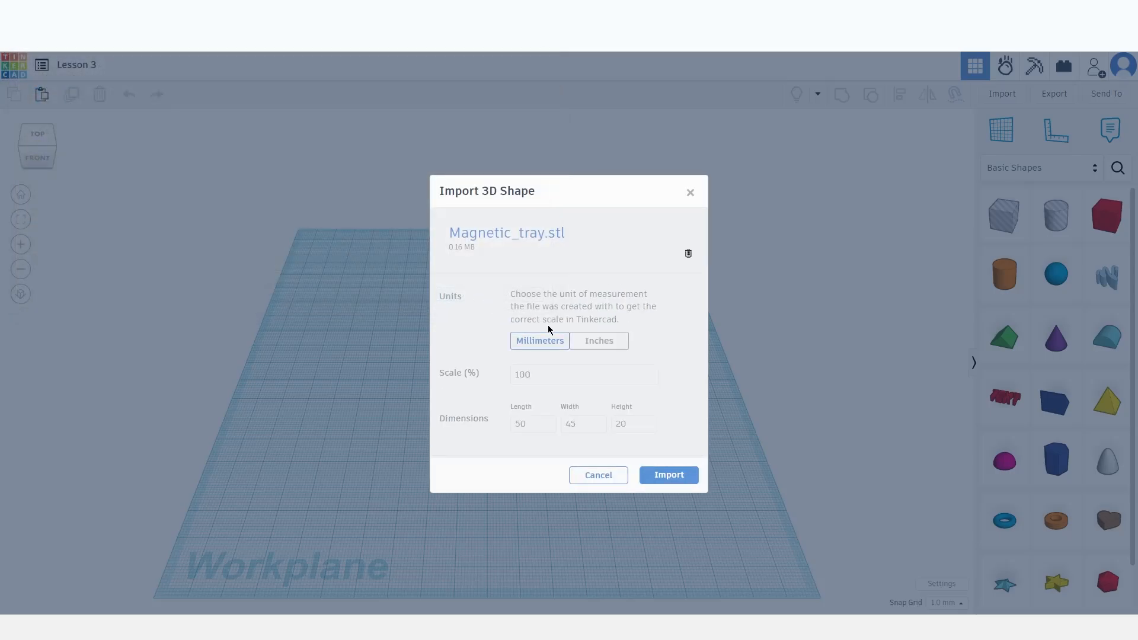
mouse_move(529, 302)
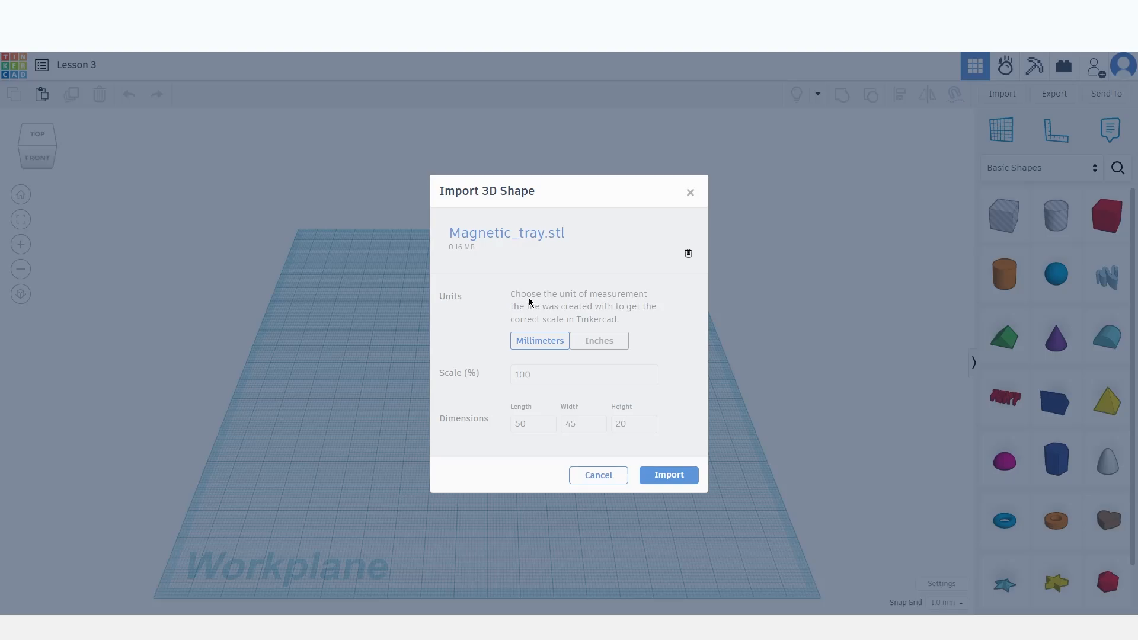
mouse_move(479, 379)
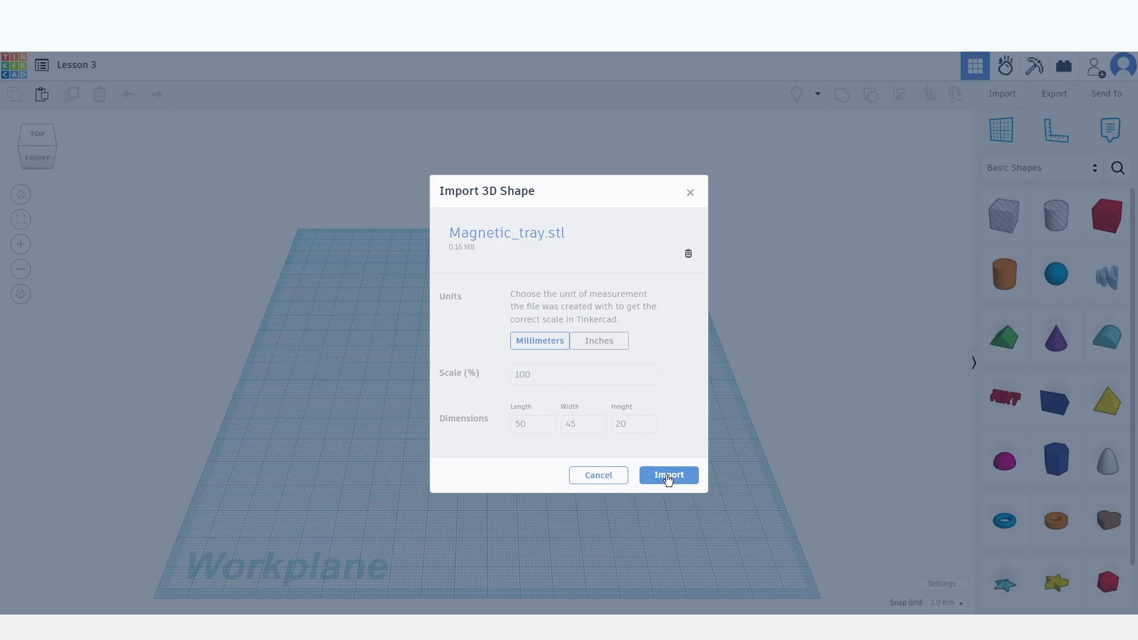
Import the tray in millimeters at 100% scale (50×45×20).
click(667, 475)
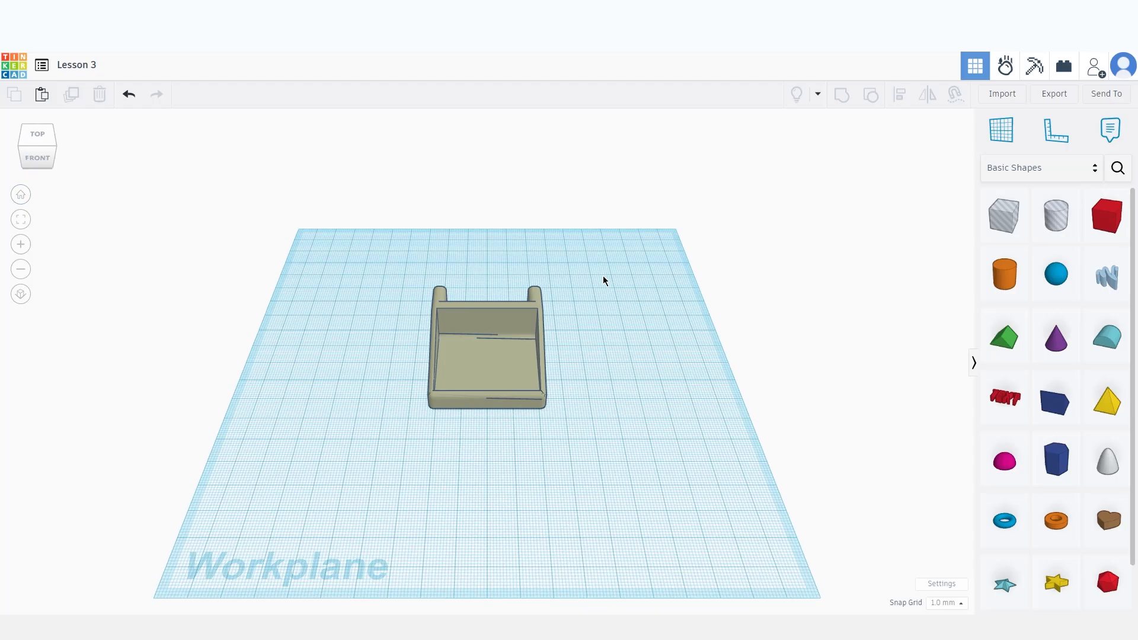
mouse_move(653, 448)
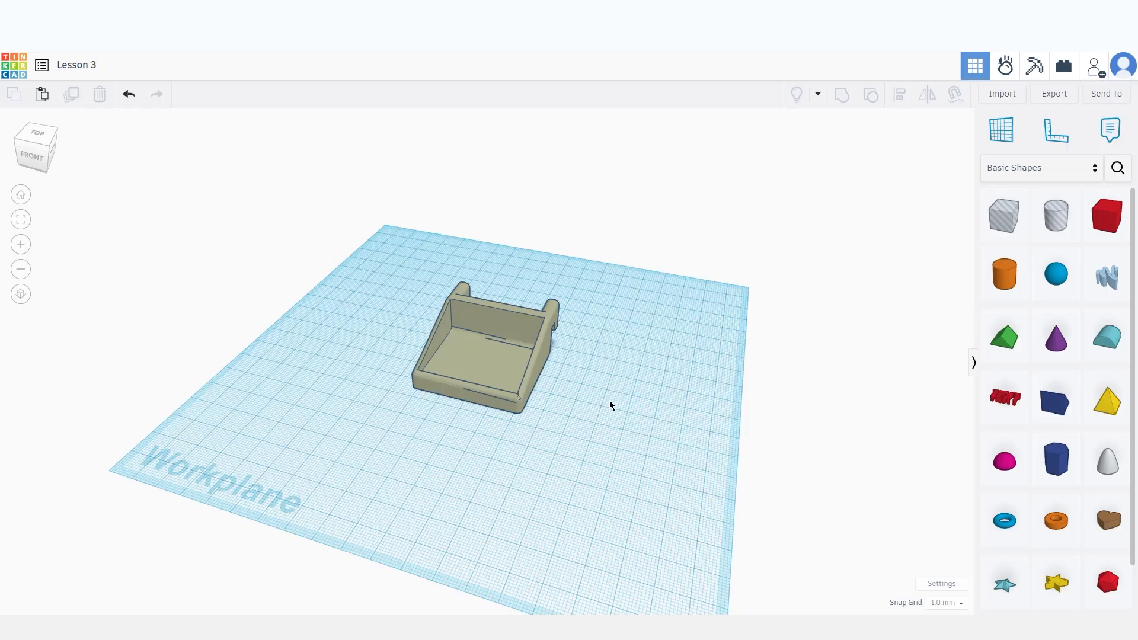
click(486, 345)
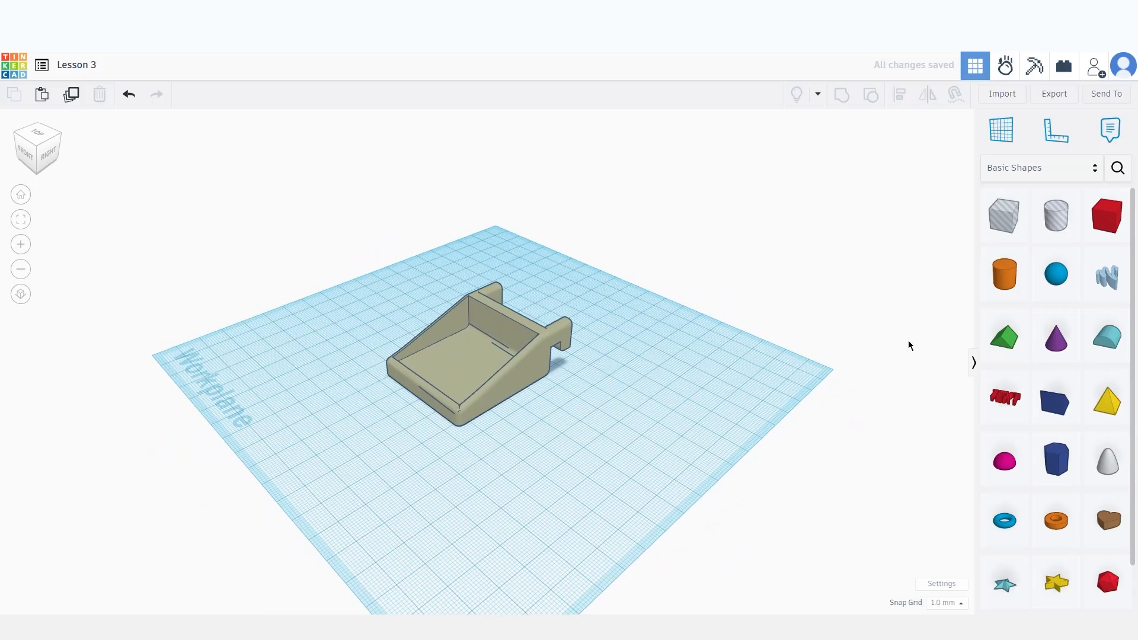
mouse_move(963, 289)
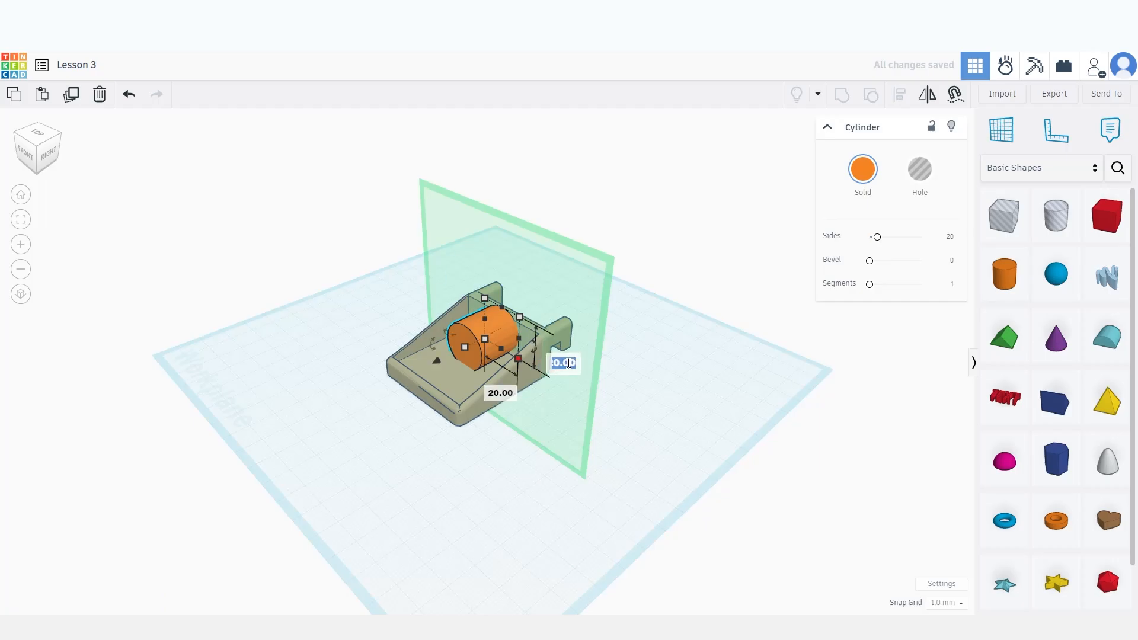
Size a cylinder to 4, place it through the back wall, and make it a hole.
text(4)
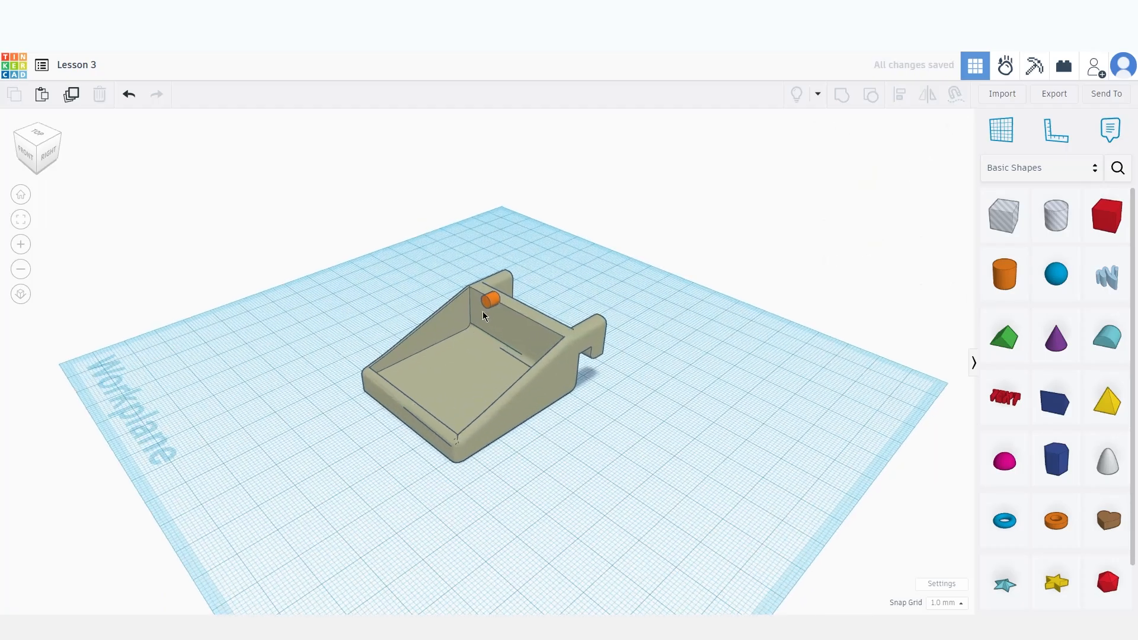
click(488, 300)
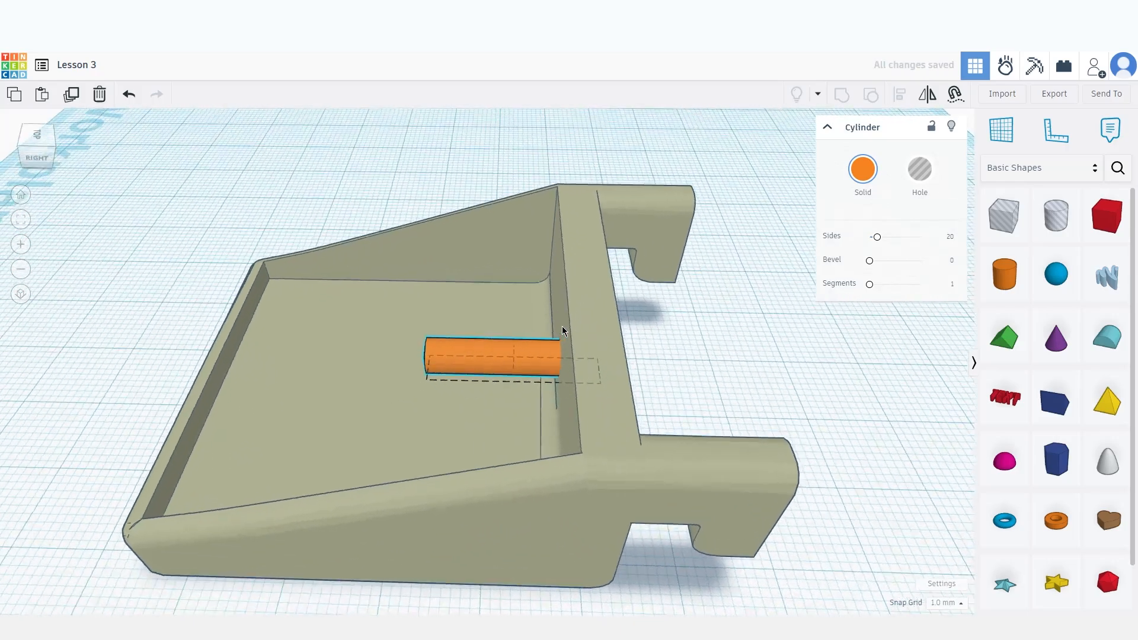
click(919, 173)
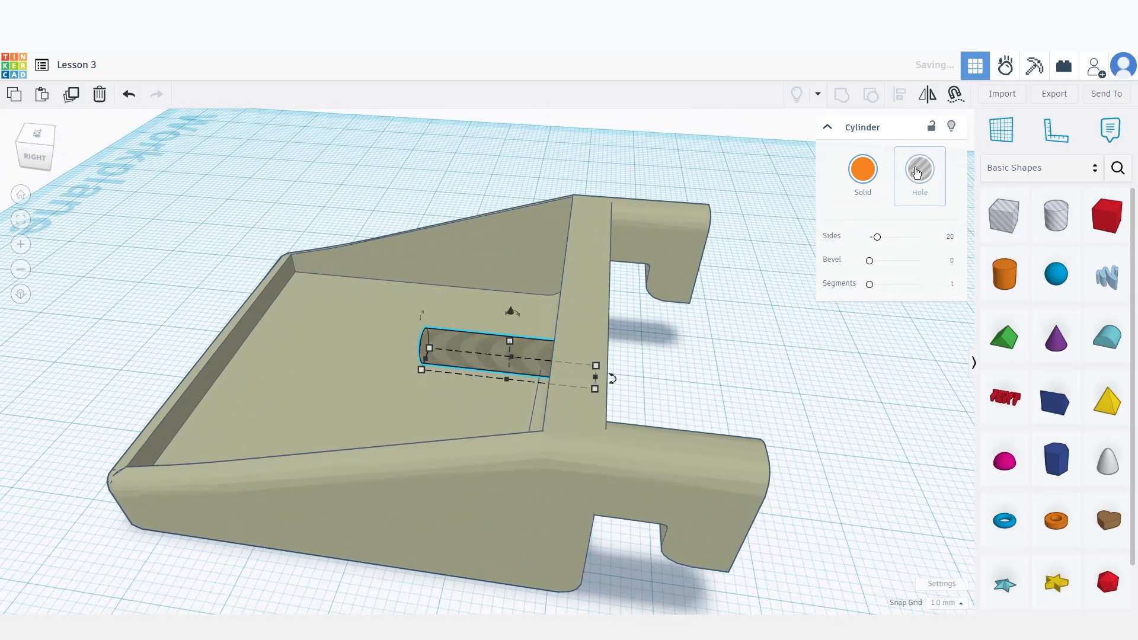
click(661, 324)
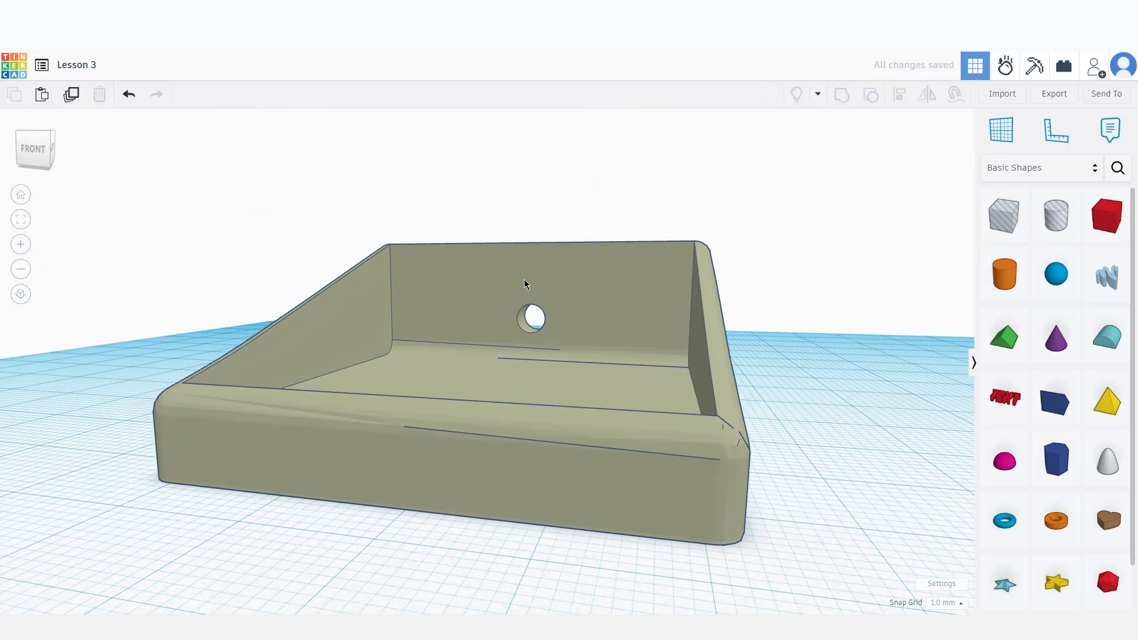
mouse_move(716, 335)
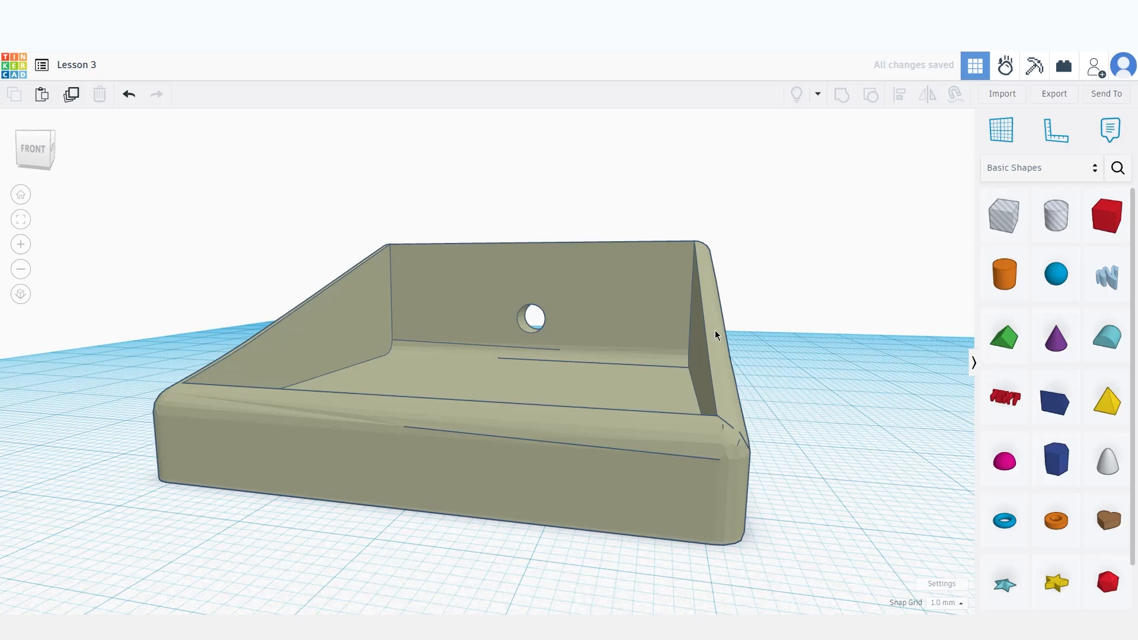
mouse_move(757, 329)
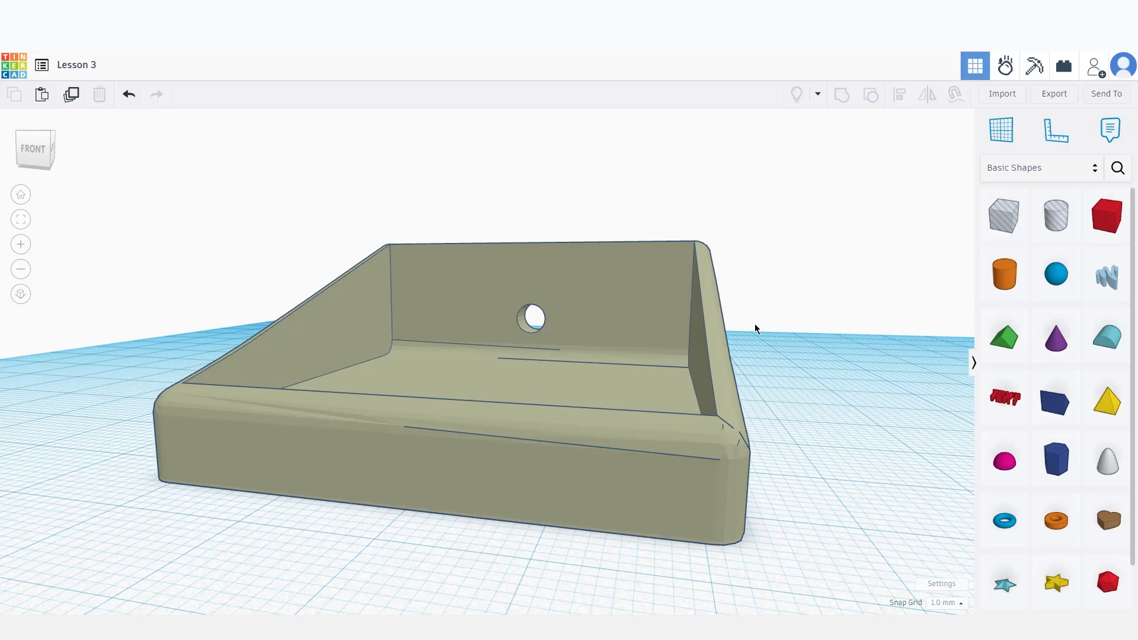
mouse_move(912, 201)
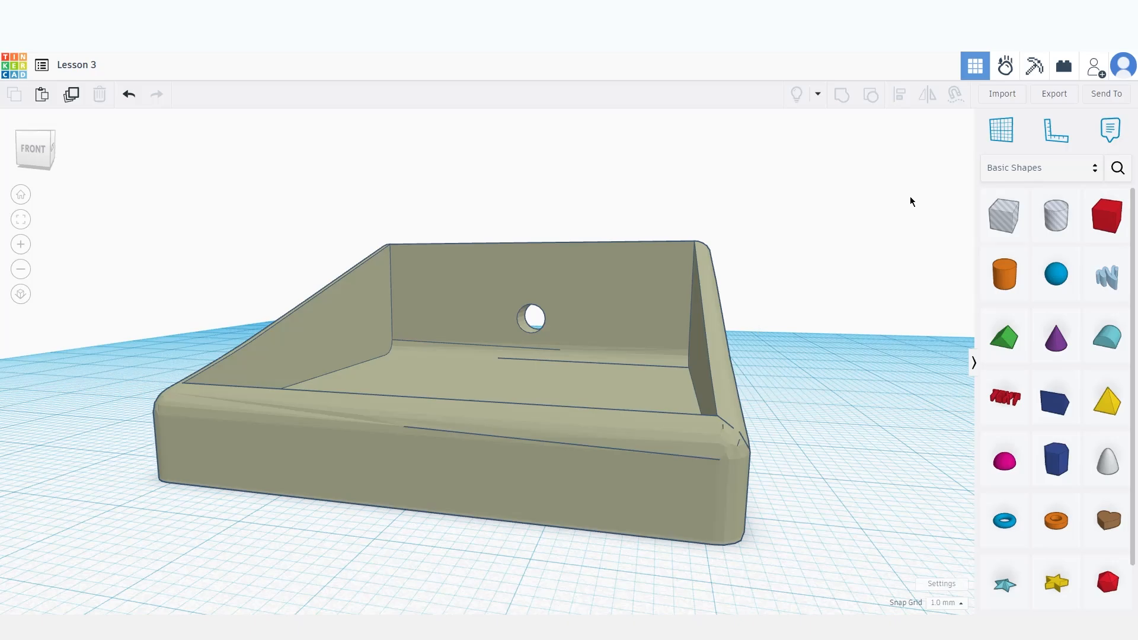
mouse_move(875, 274)
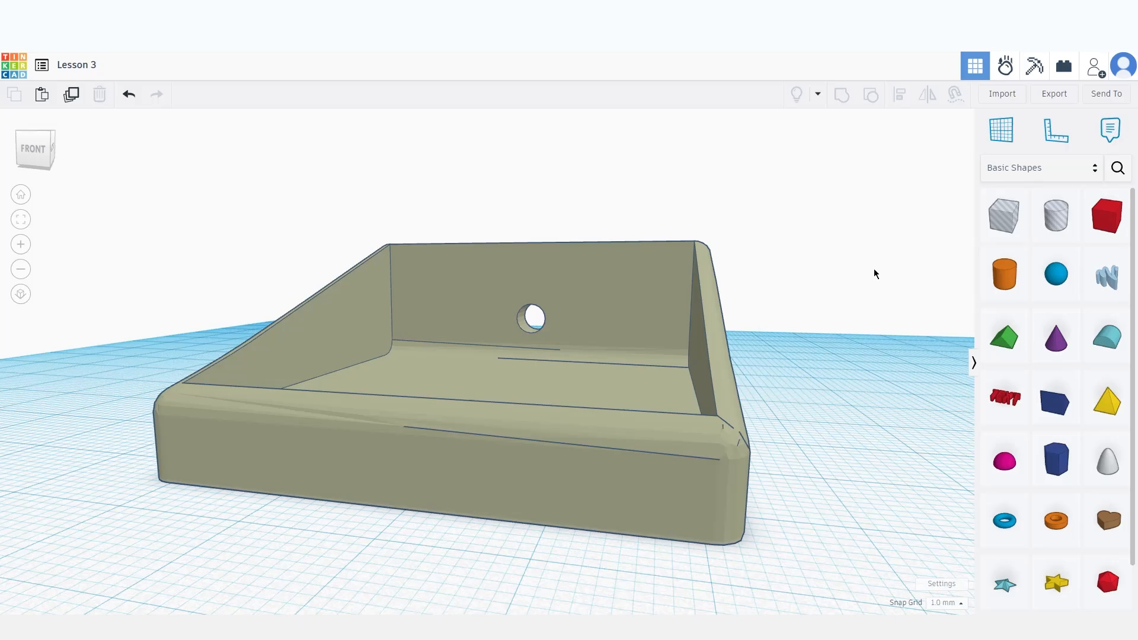
mouse_move(863, 270)
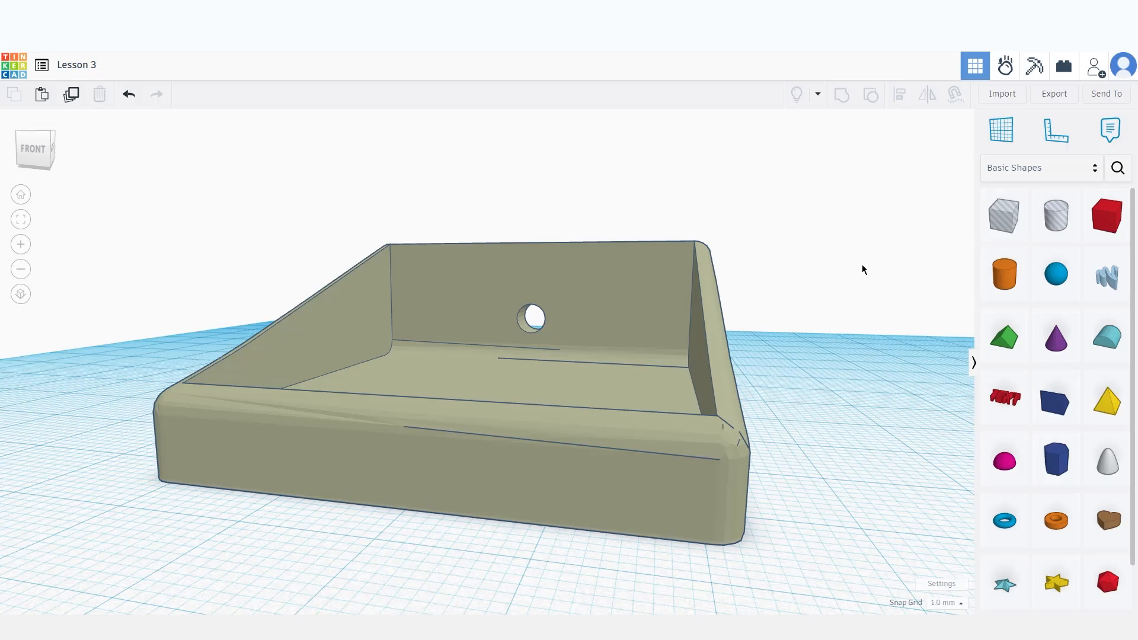
mouse_move(861, 269)
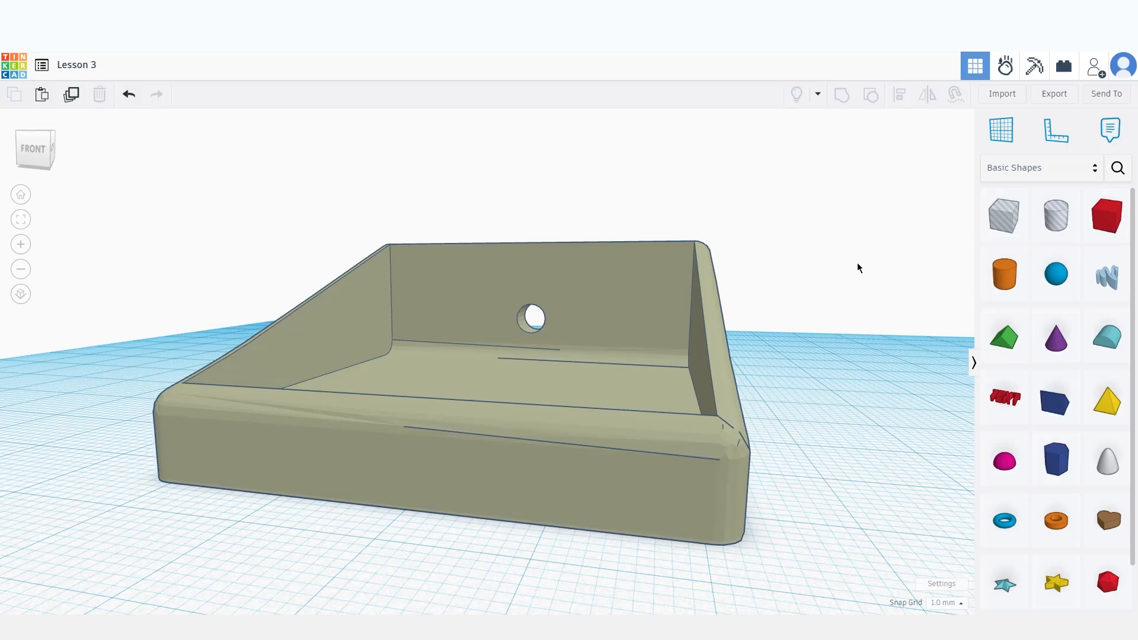
mouse_move(1106, 93)
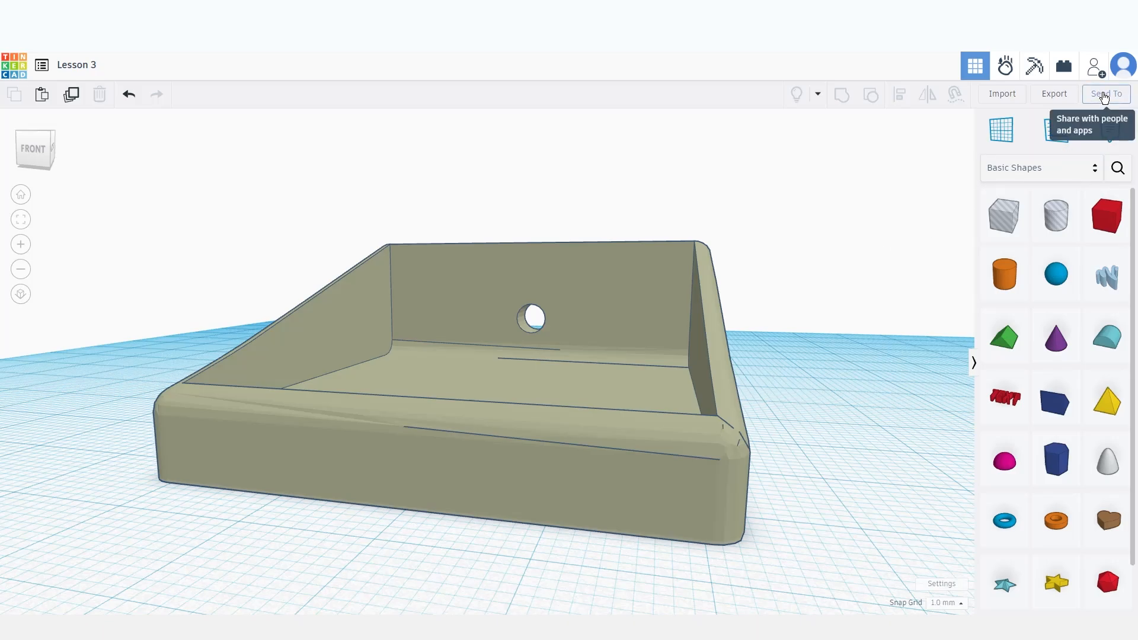
Open Send To and choose Autodesk Fusion for the Lesson 3 design.
click(1106, 93)
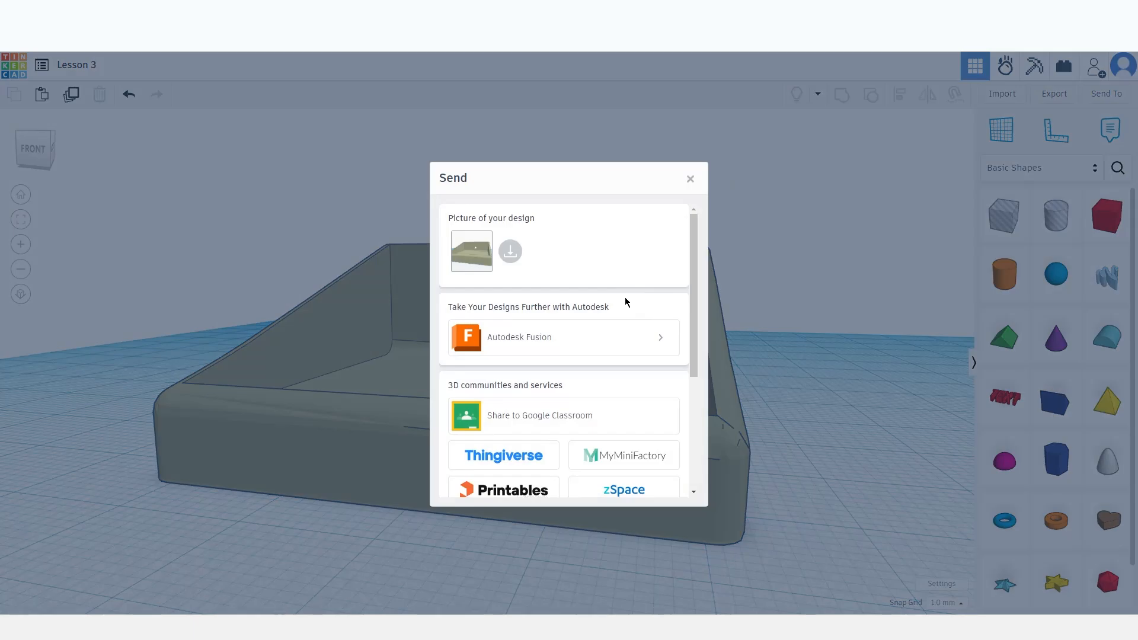
mouse_move(586, 337)
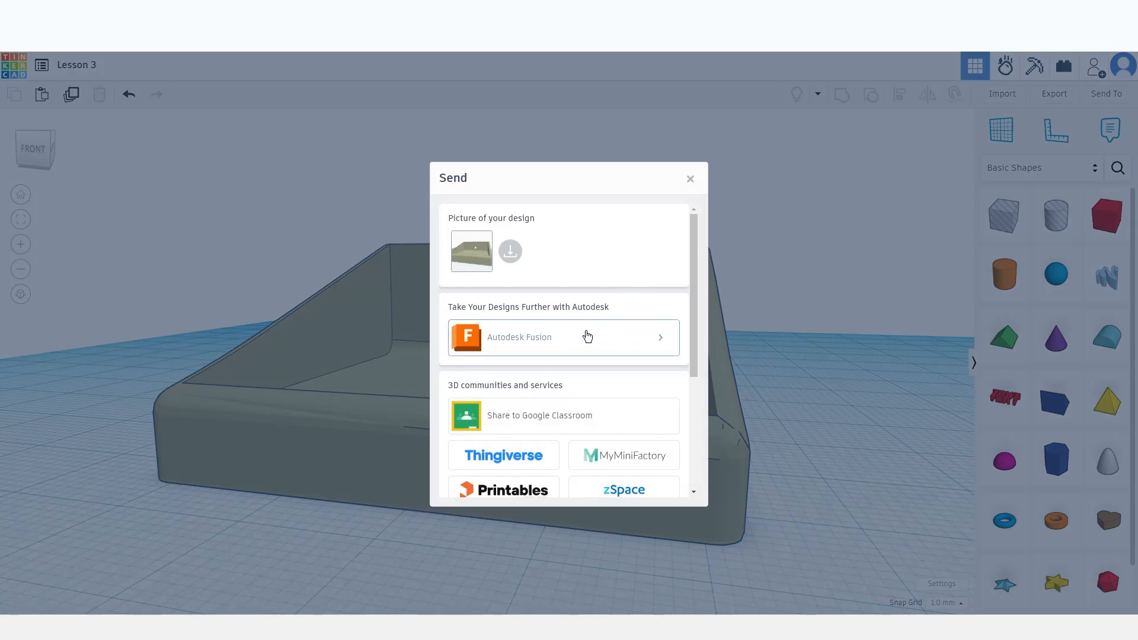
mouse_move(634, 338)
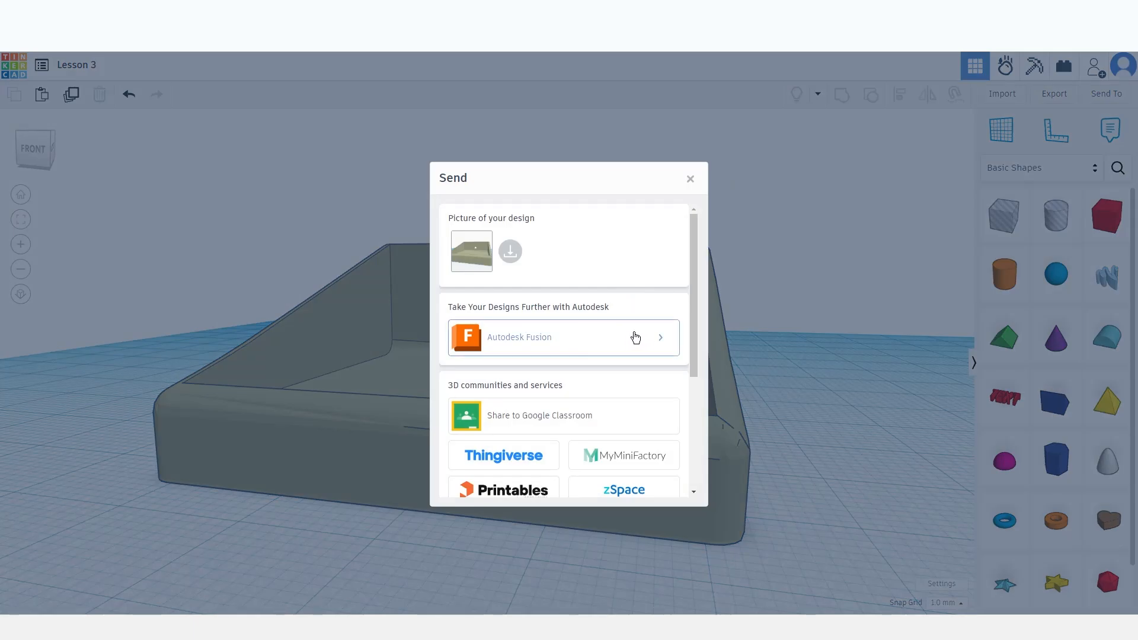
mouse_move(650, 333)
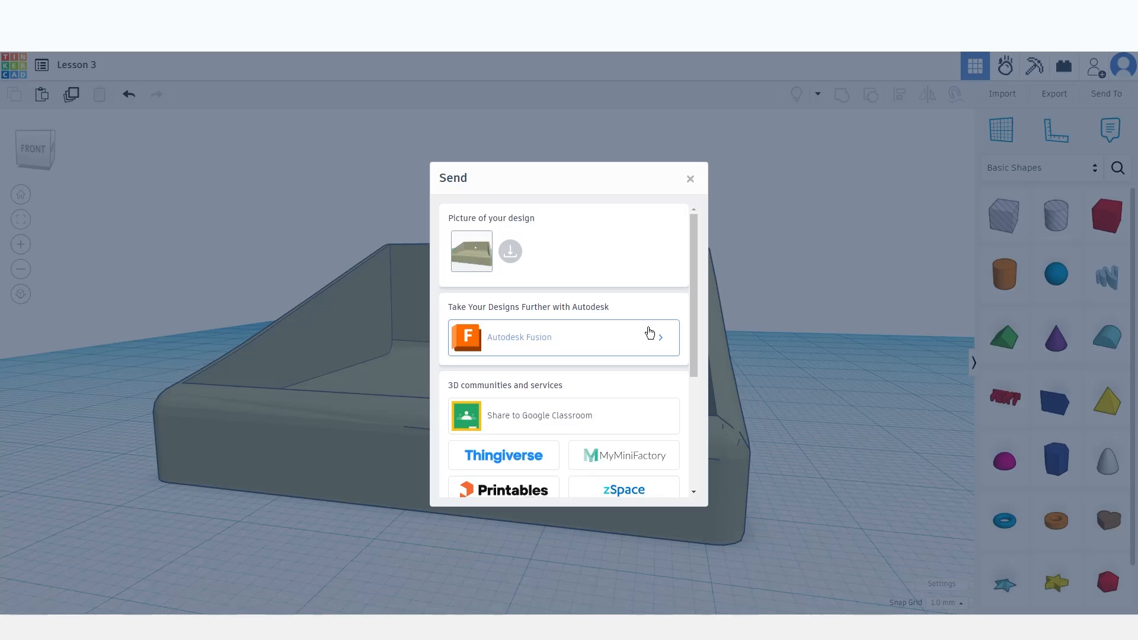
click(562, 337)
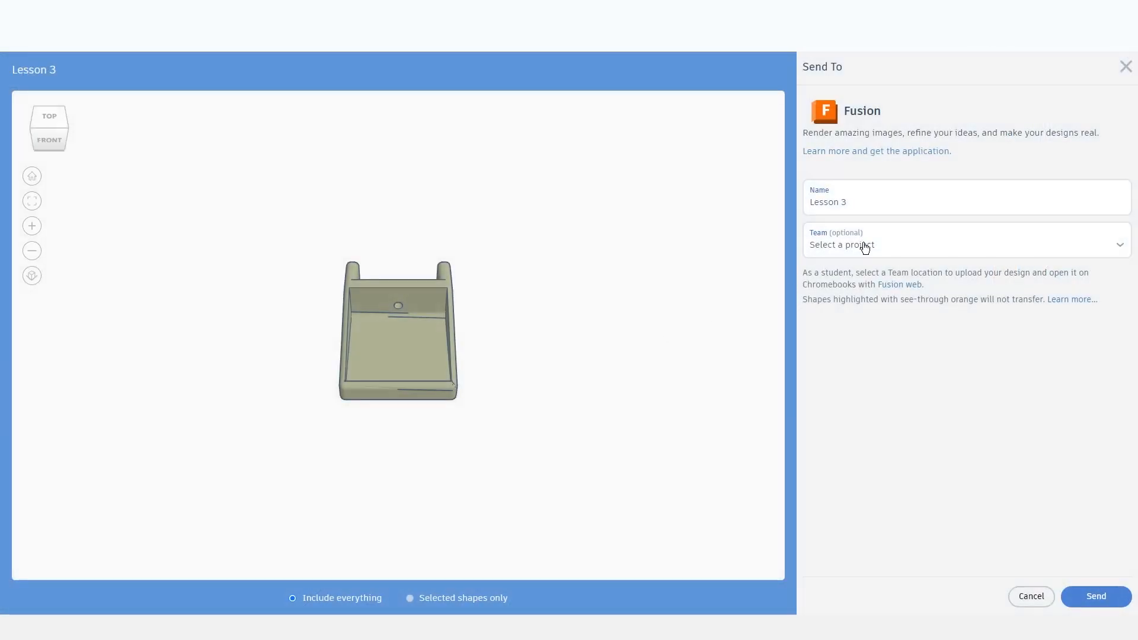
Check the Team dropdown, then cancel the Fusion transfer panel.
click(839, 202)
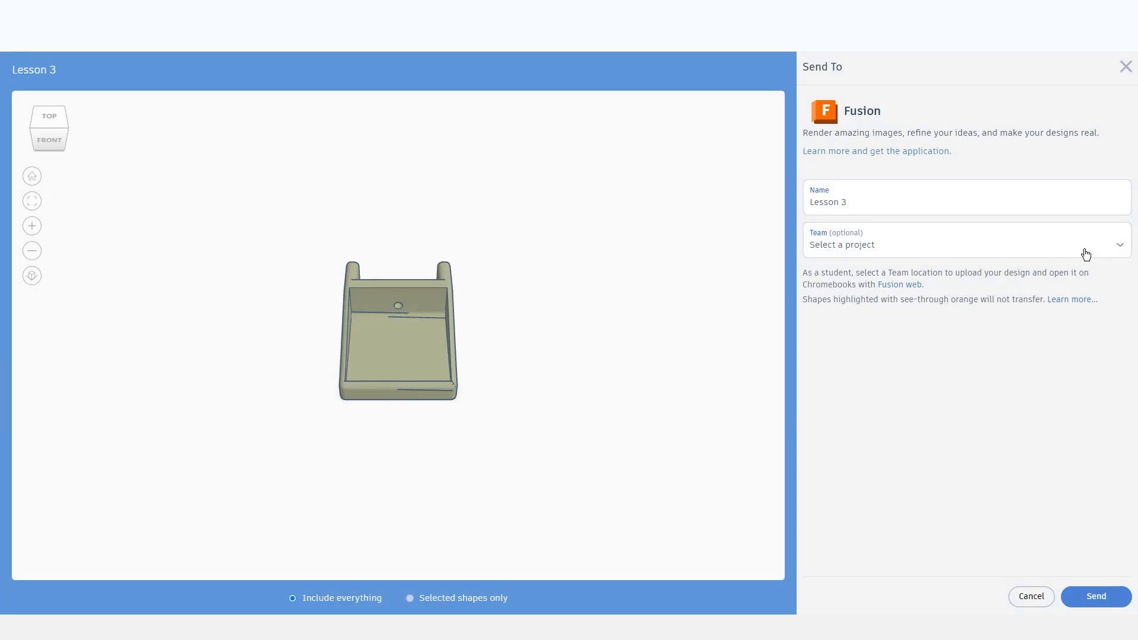
click(1030, 596)
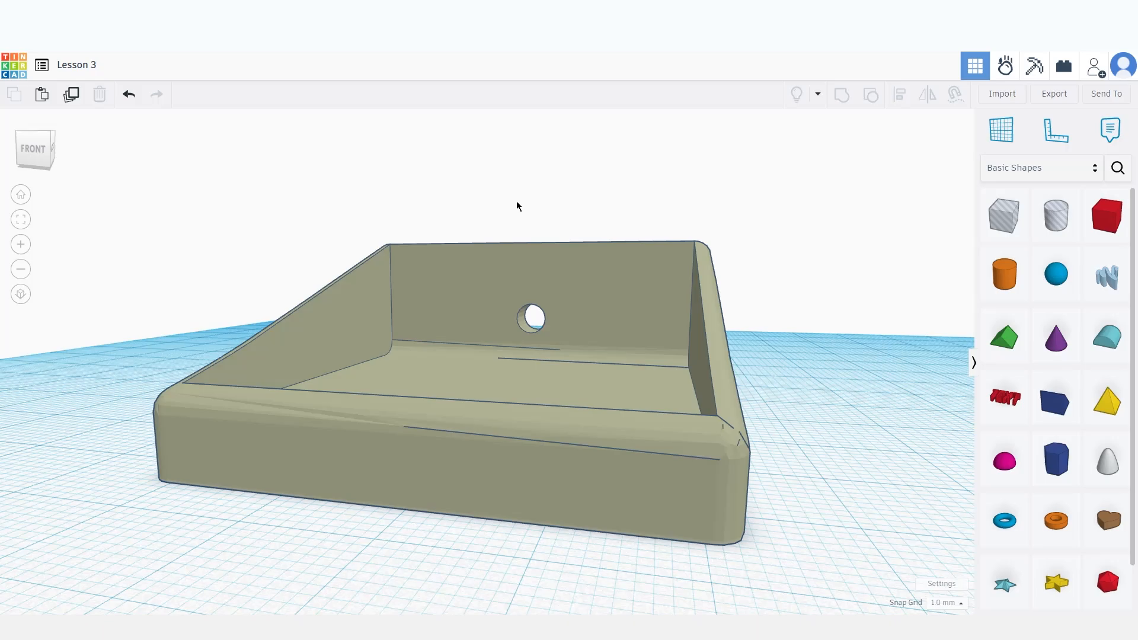